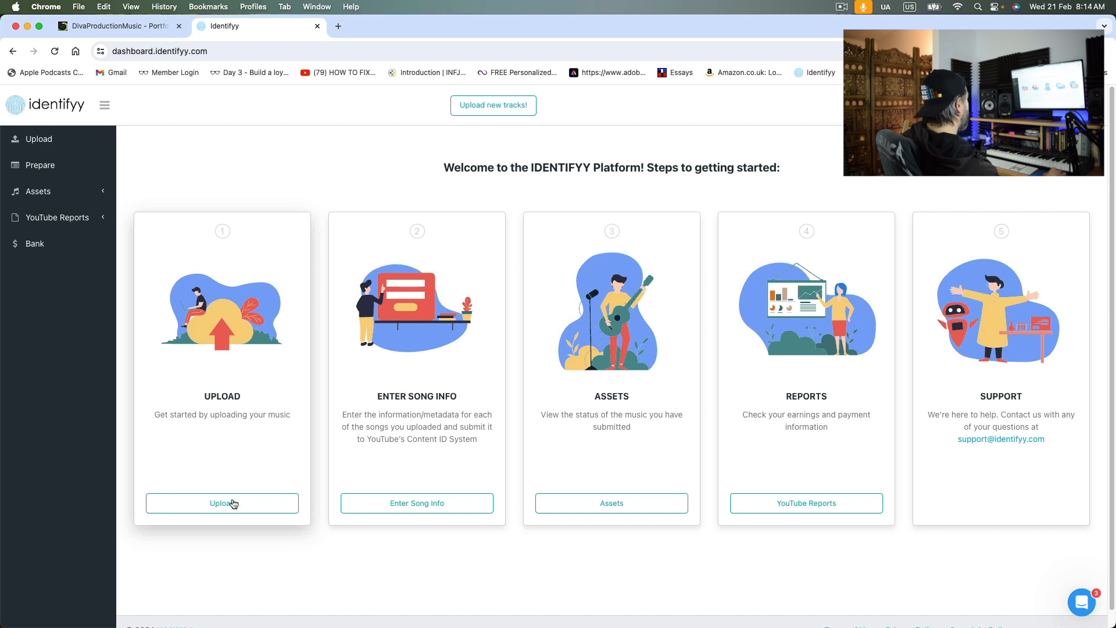
# Open the music upload page from the dashboard's UPLOAD card
pyautogui.click(221, 503)
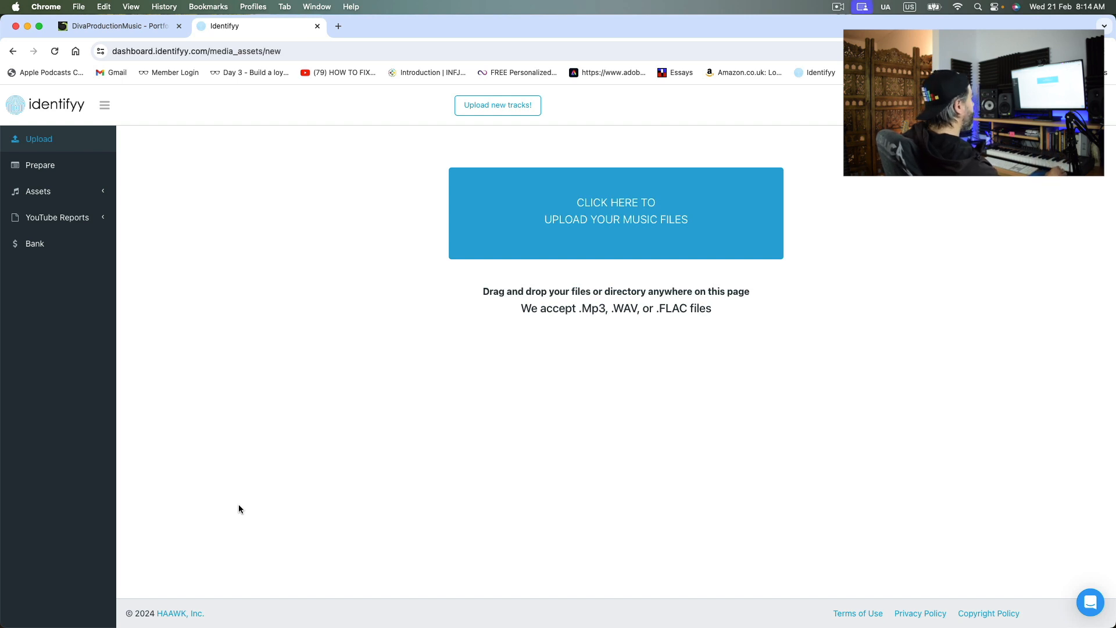
pyautogui.moveTo(626, 219)
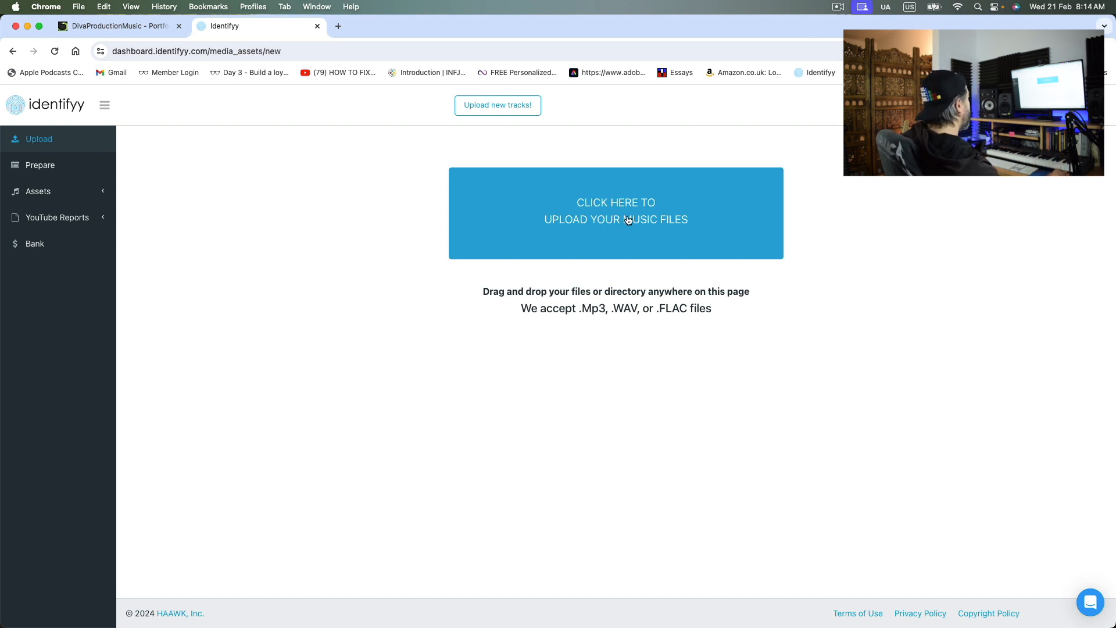
# Select 'Make Your Dreams Happen MP3 Main File.mp3' from the Desktop for upload
pyautogui.click(615, 213)
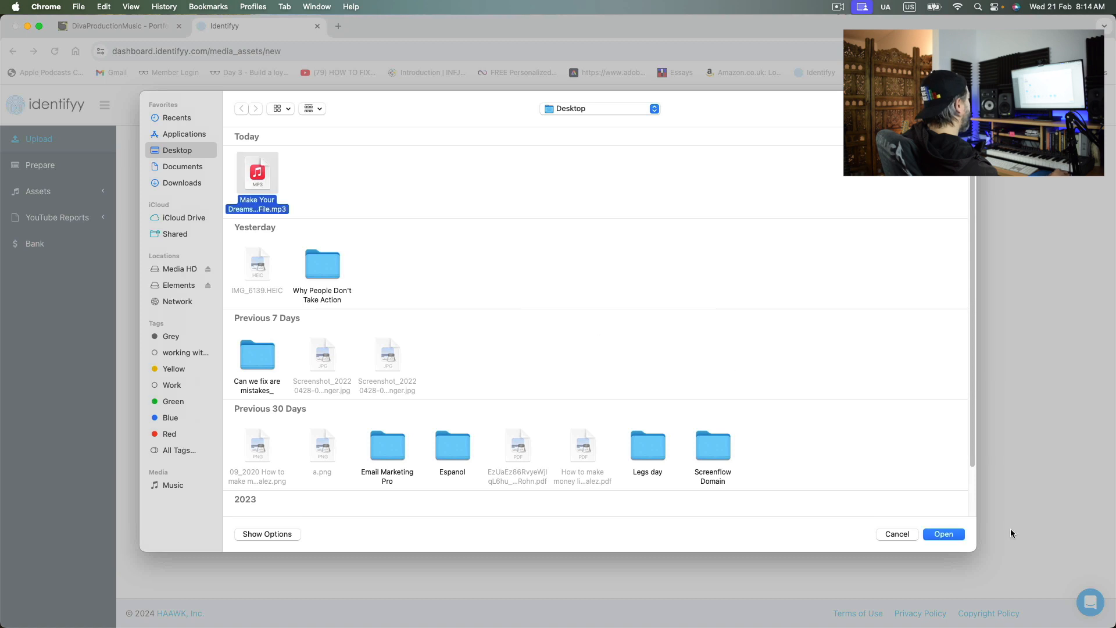
pyautogui.click(943, 534)
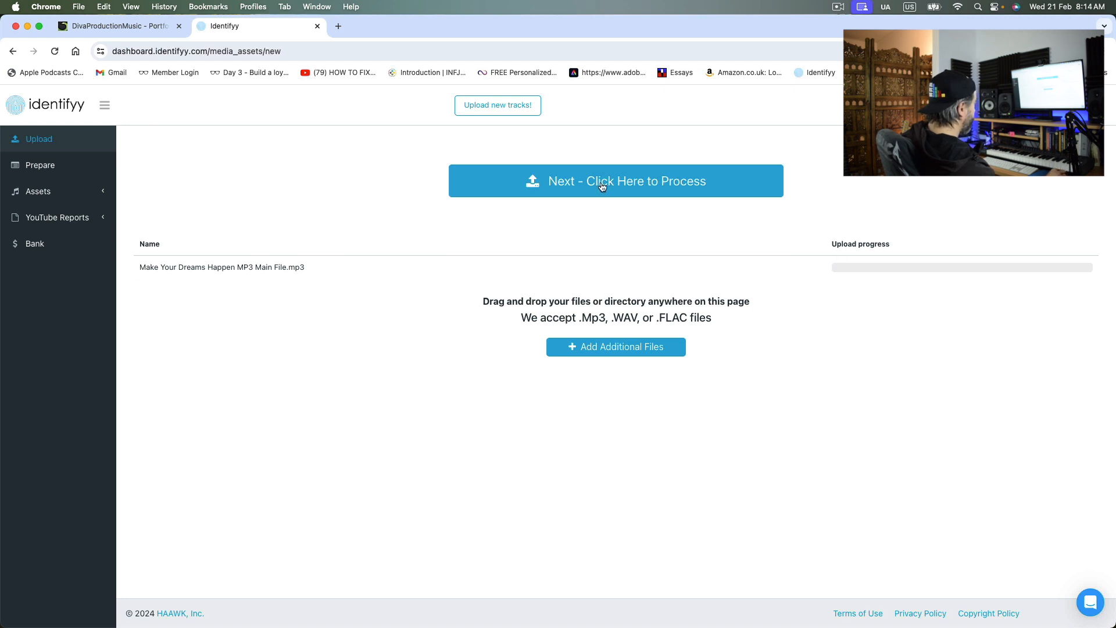
# Process the uploaded MP3 and continue to the metadata preparation list
pyautogui.click(615, 180)
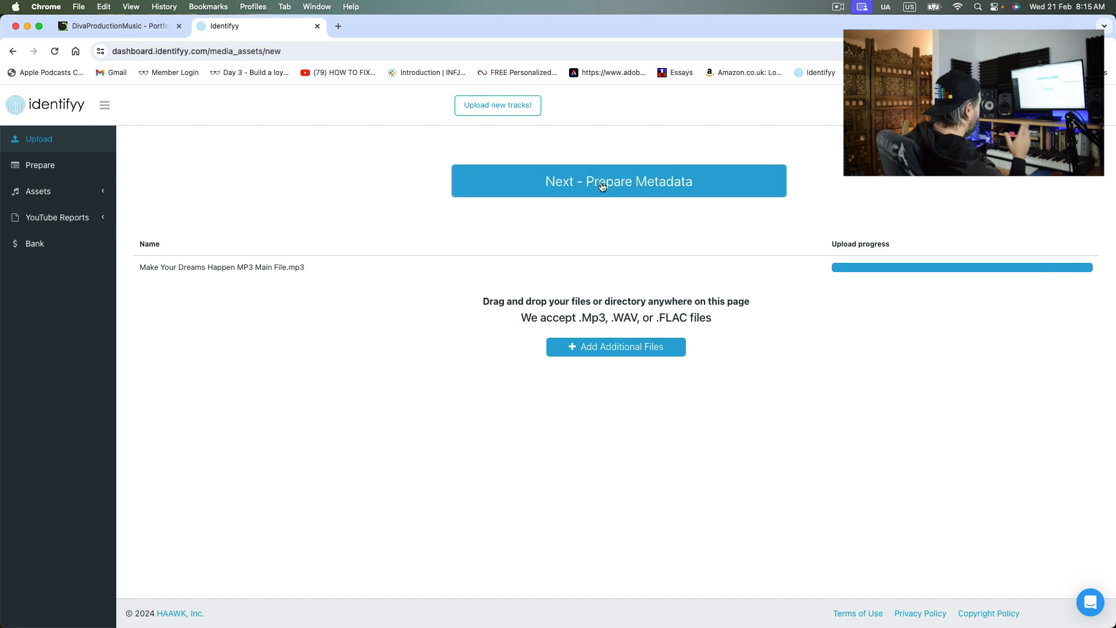
pyautogui.moveTo(861, 258)
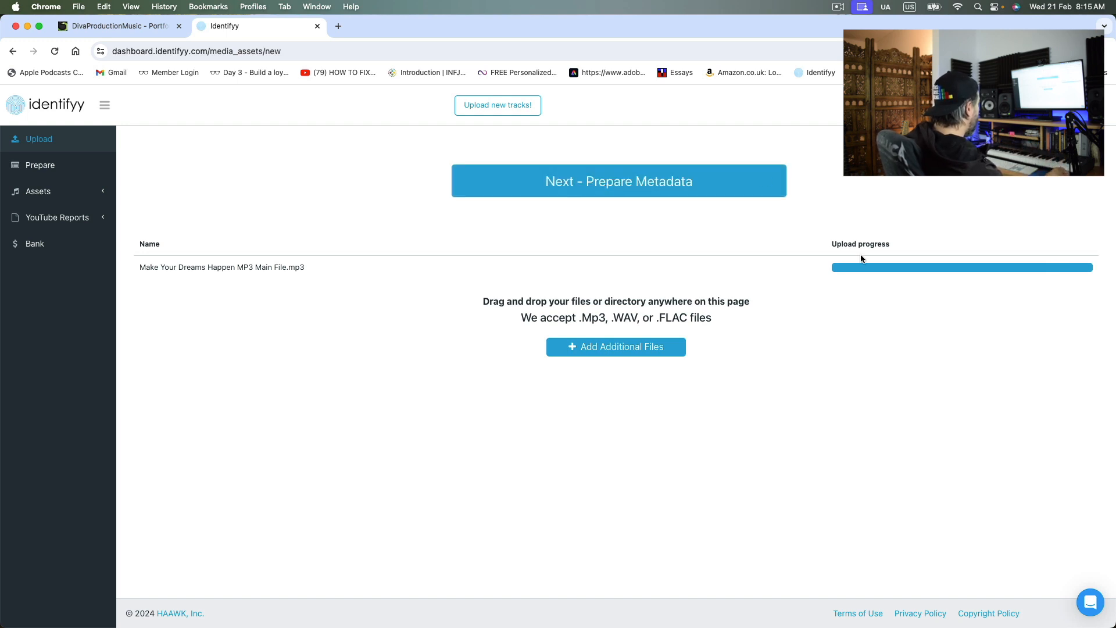
pyautogui.click(618, 181)
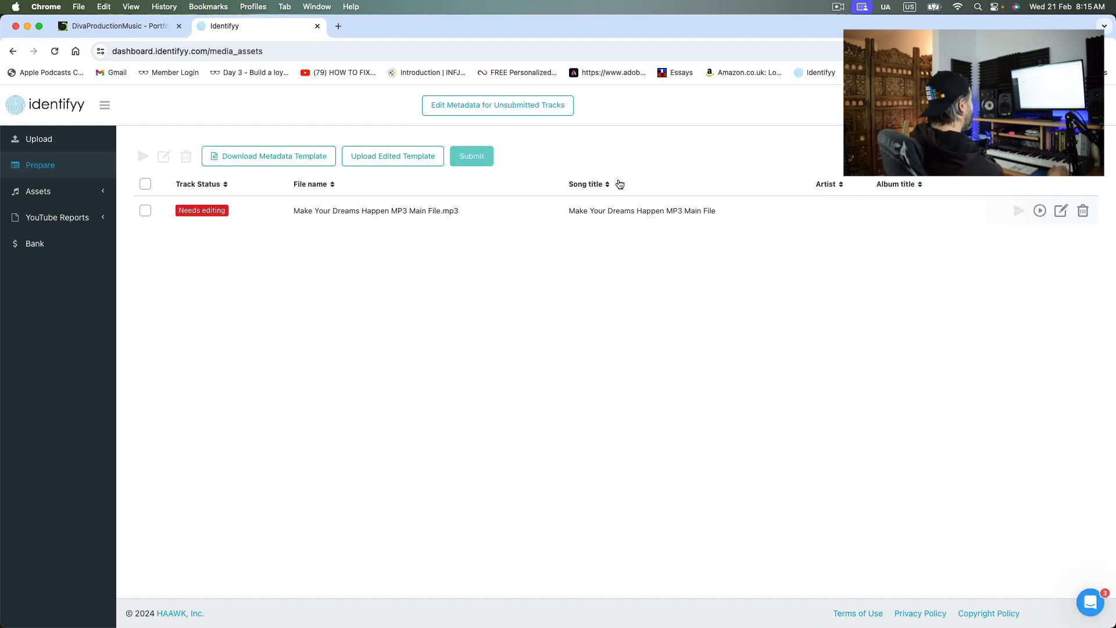
pyautogui.moveTo(1060, 210)
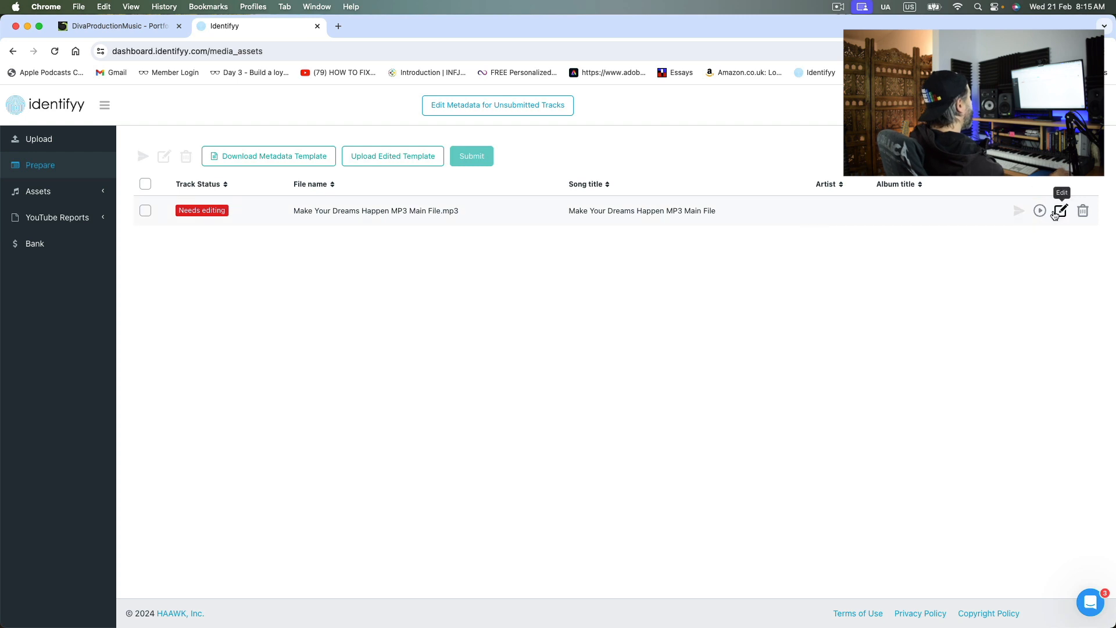
# Expand the track's metadata form and highlight the ISRC code field
pyautogui.click(1059, 211)
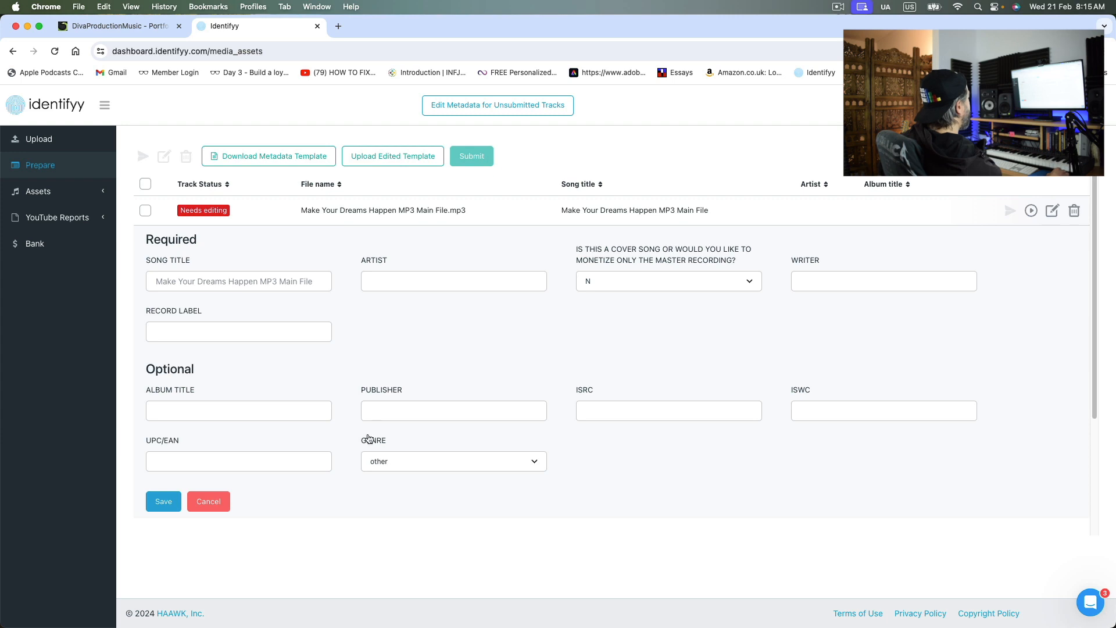
pyautogui.moveTo(507, 473)
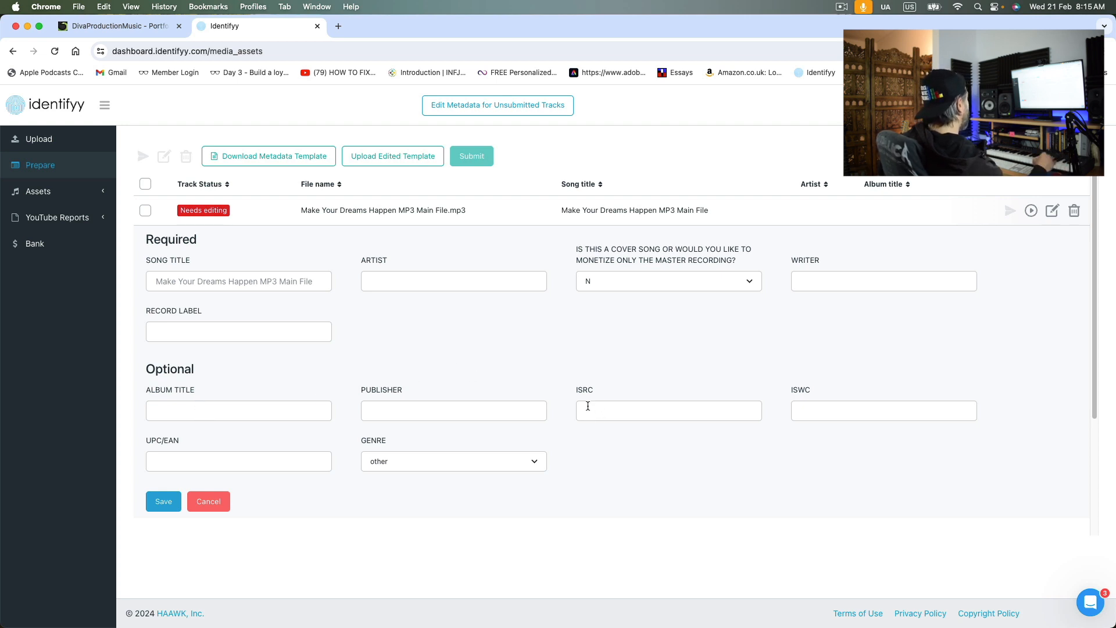
pyautogui.moveTo(656, 466)
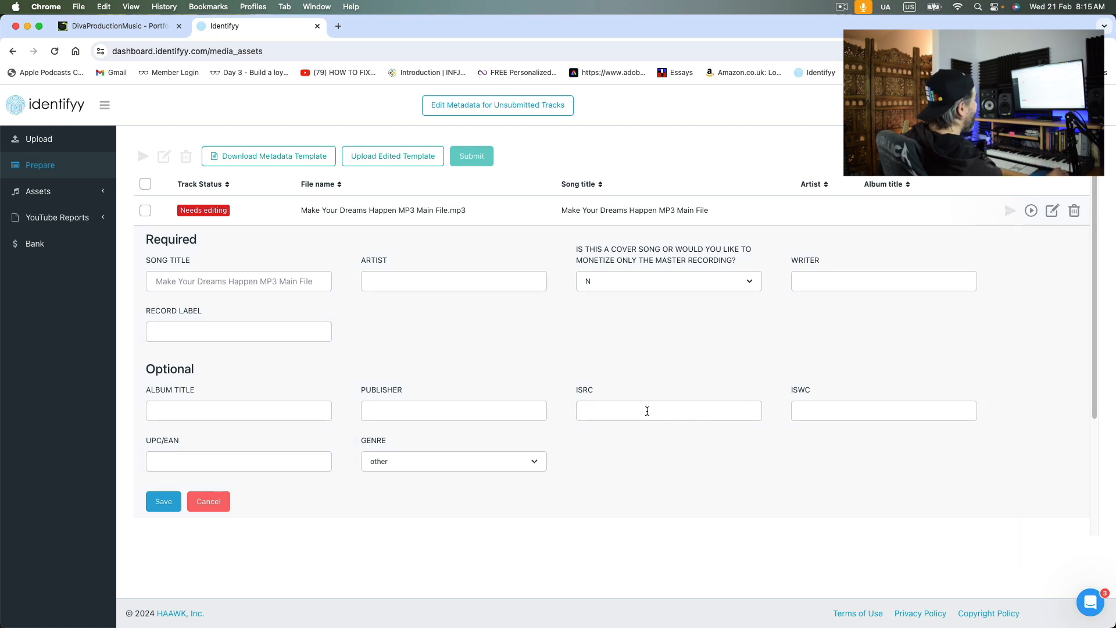
pyautogui.moveTo(596, 411)
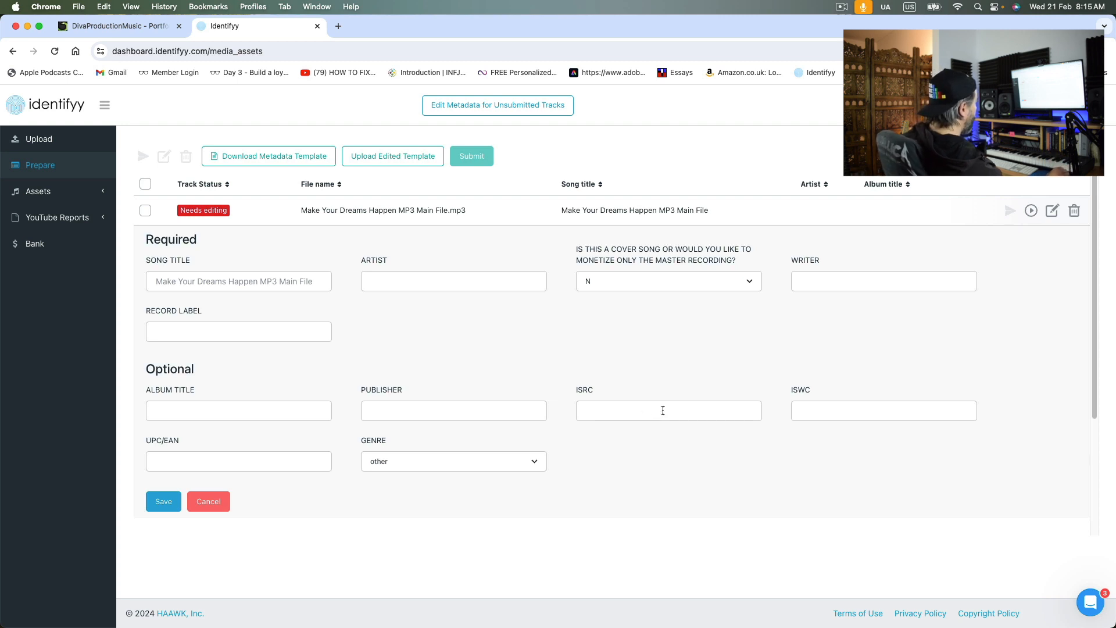
pyautogui.click(668, 411)
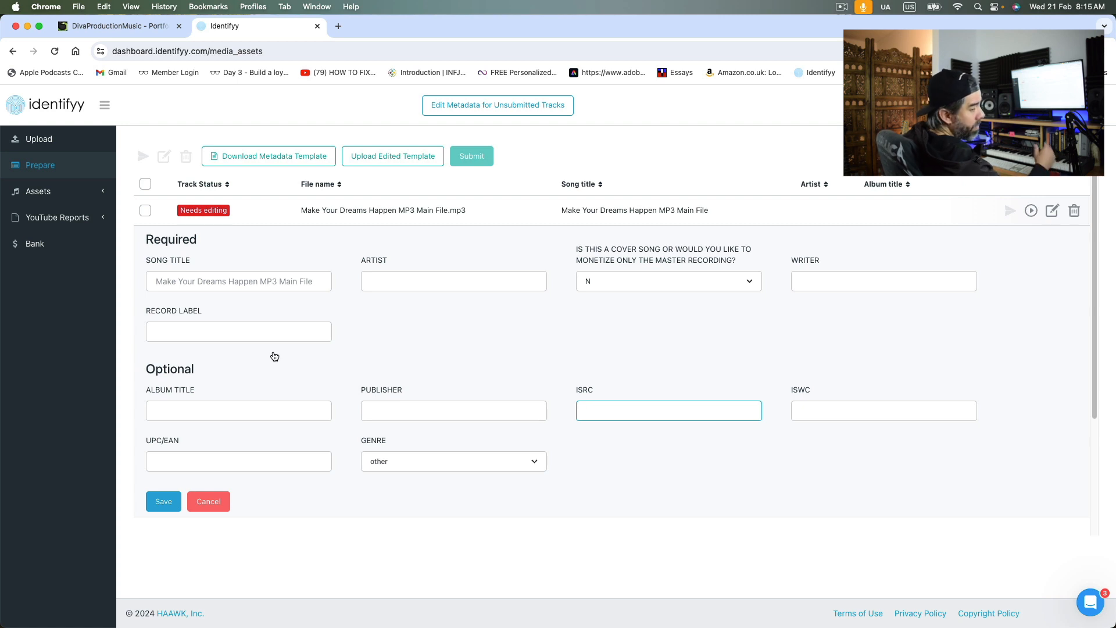
pyautogui.moveTo(707, 397)
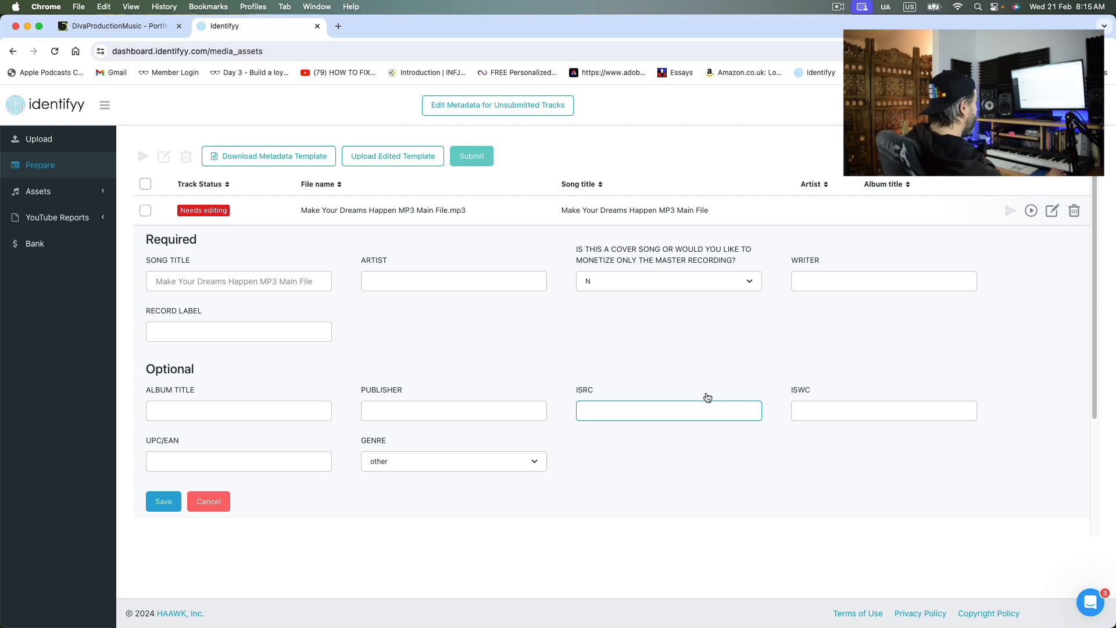
pyautogui.doubleClick(584, 389)
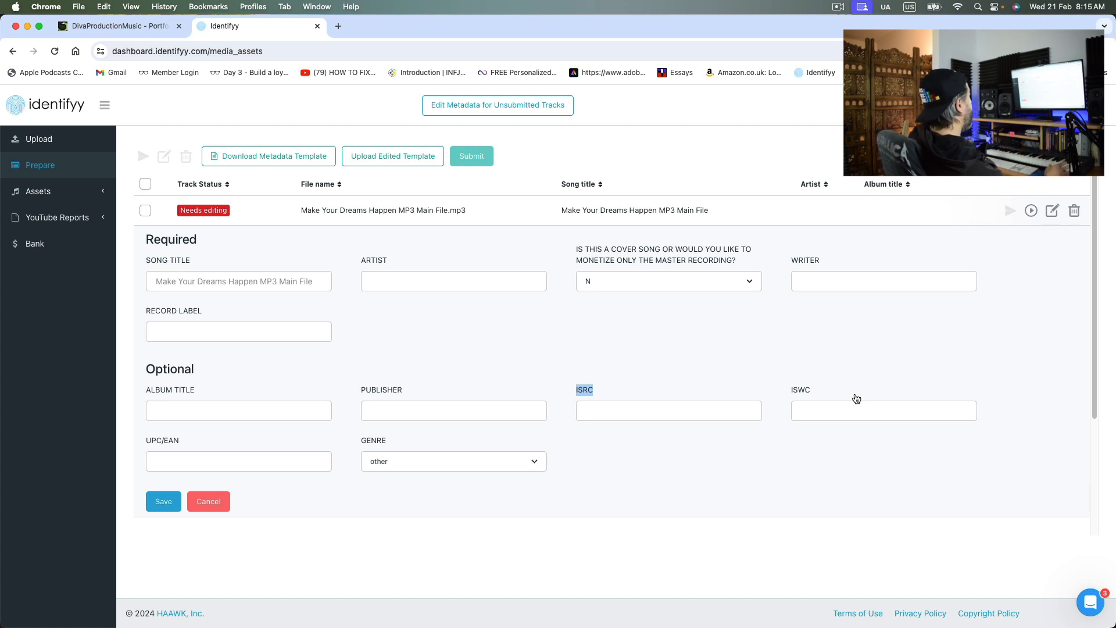
pyautogui.moveTo(883, 440)
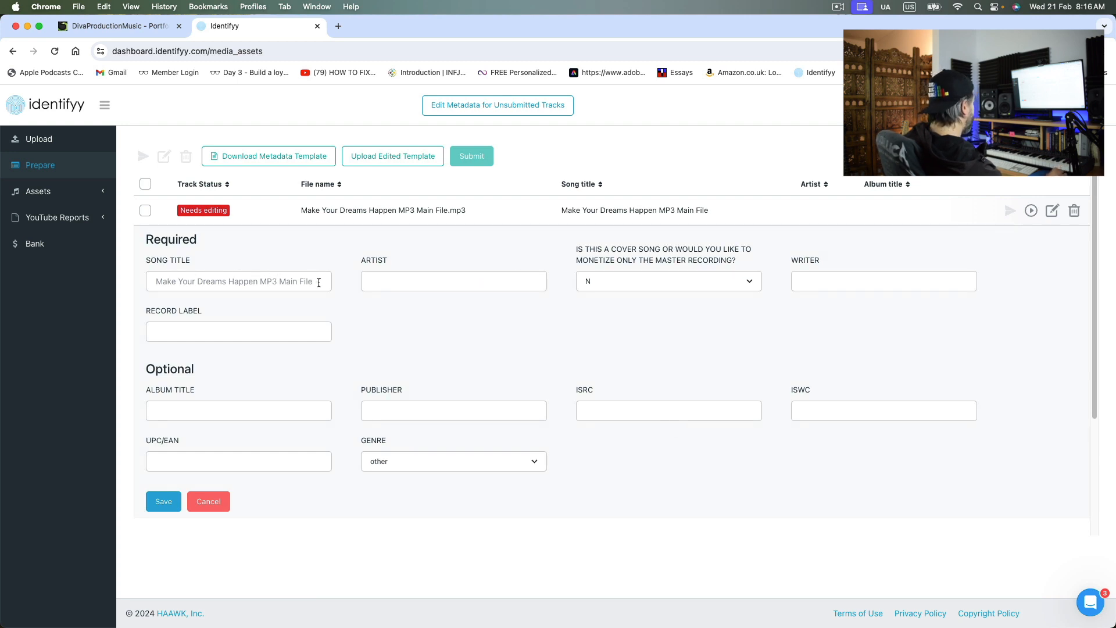
# Trim 'Main File' from the title and enter Daniel Carrizalez in the credit fields
pyautogui.click(238, 281)
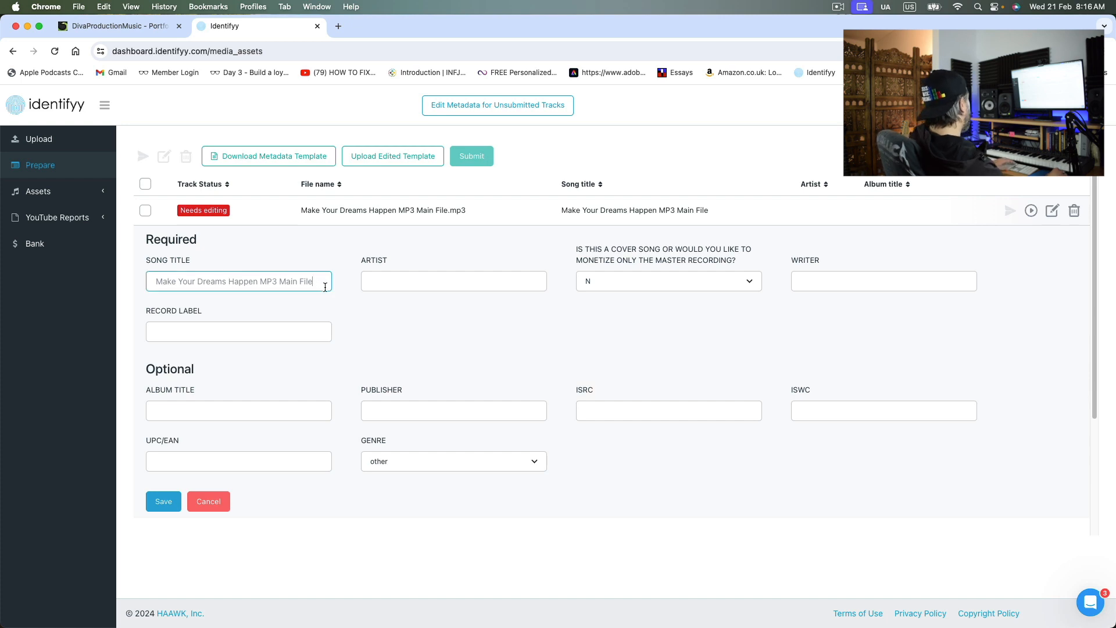
pyautogui.press('backspace')
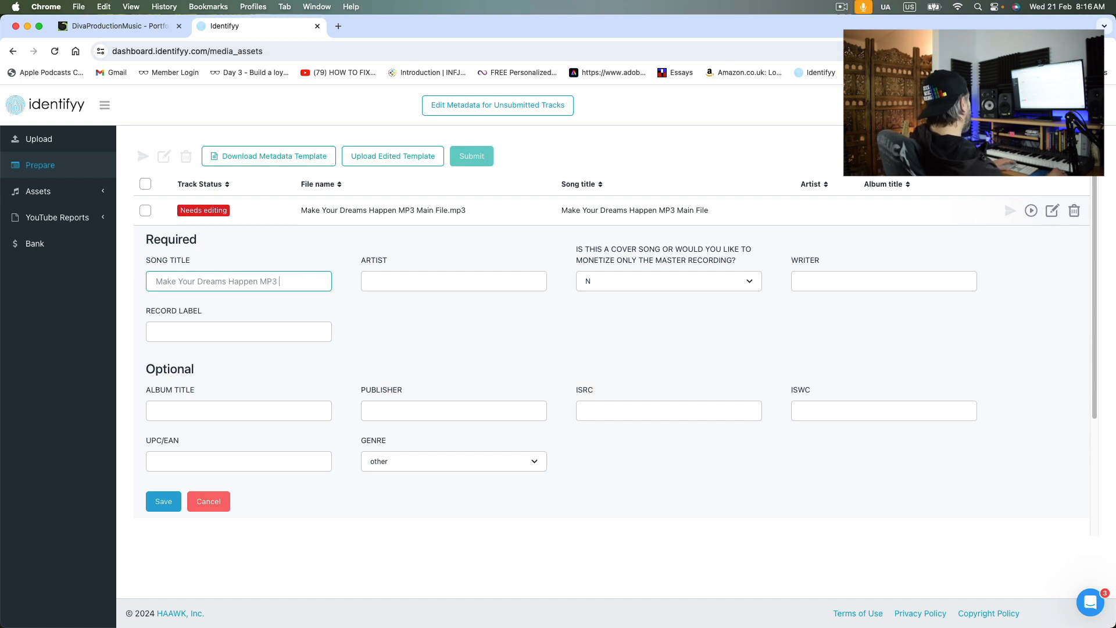
pyautogui.click(453, 280)
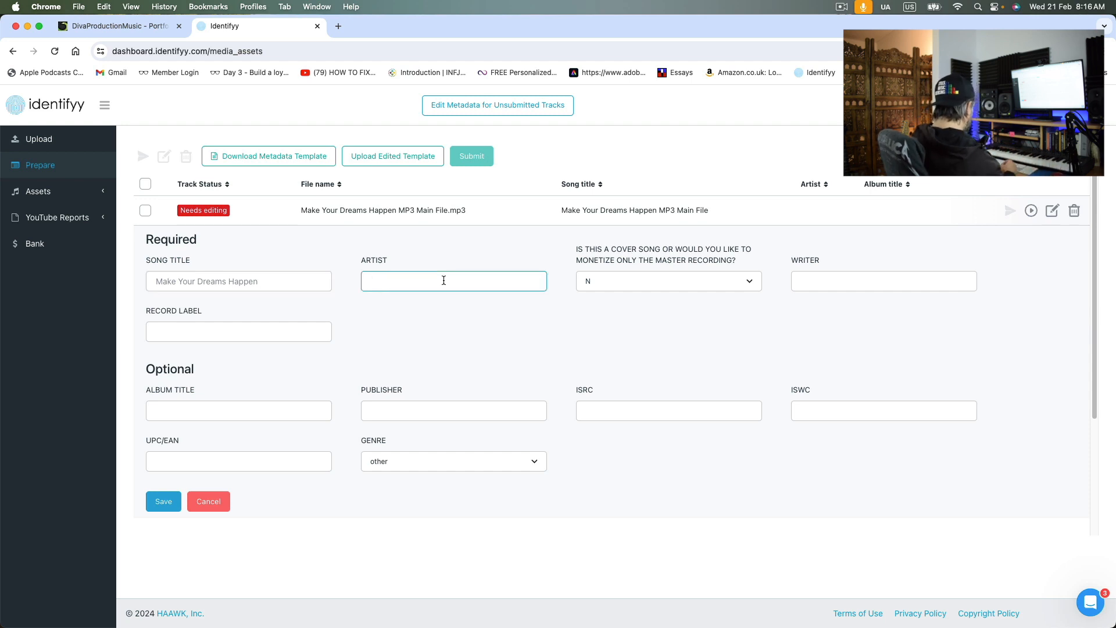
pyautogui.write('DAniel')
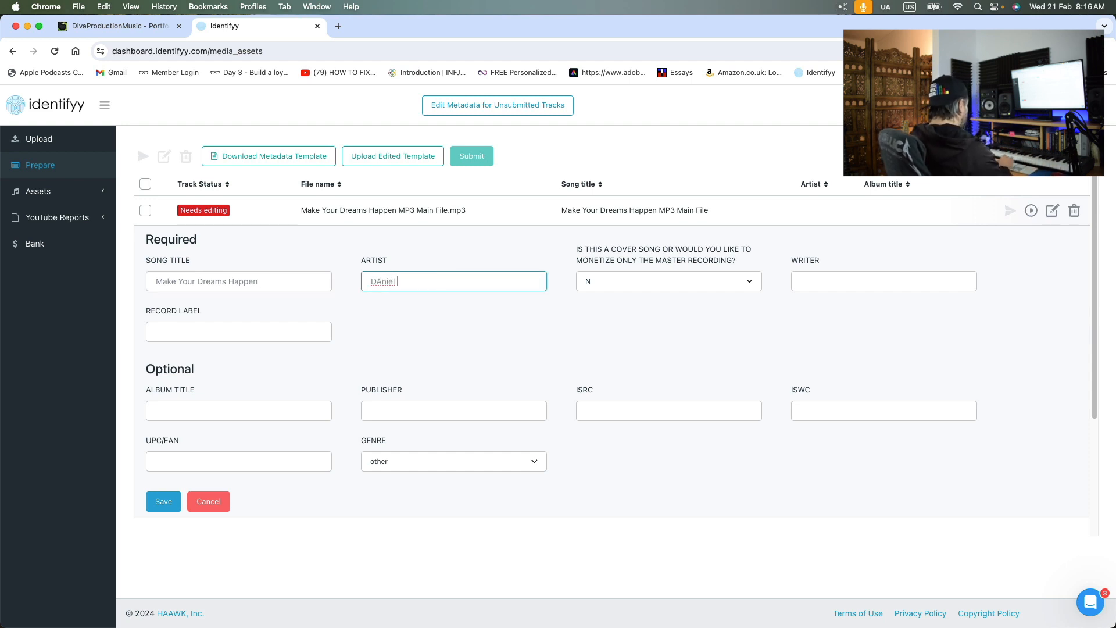
pyautogui.press('backspace')
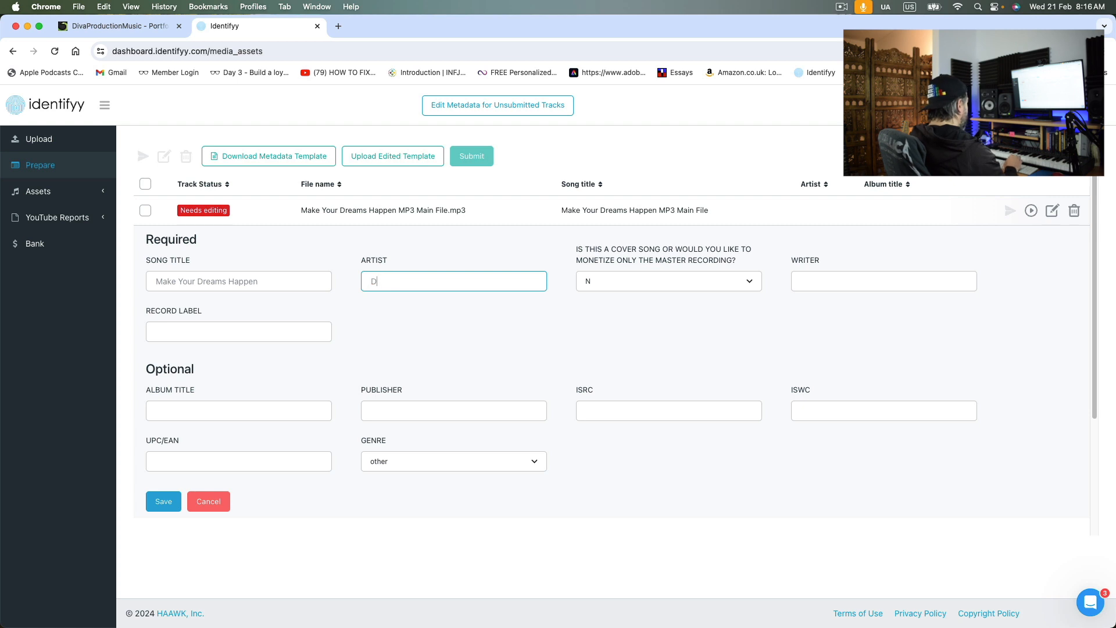
pyautogui.write('aniel')
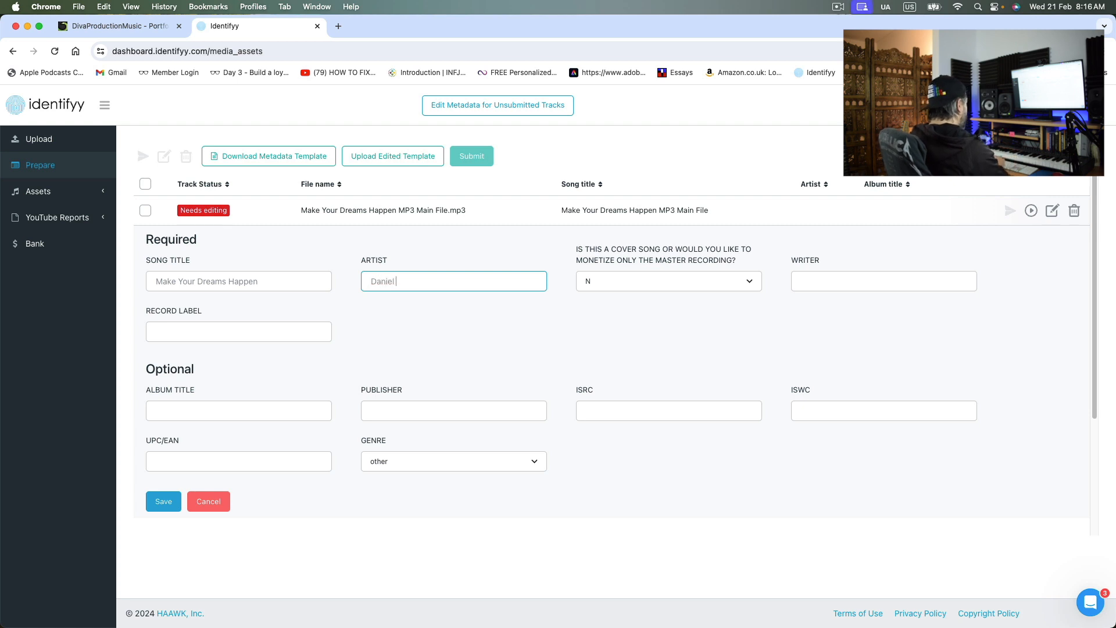
pyautogui.write('Carriz')
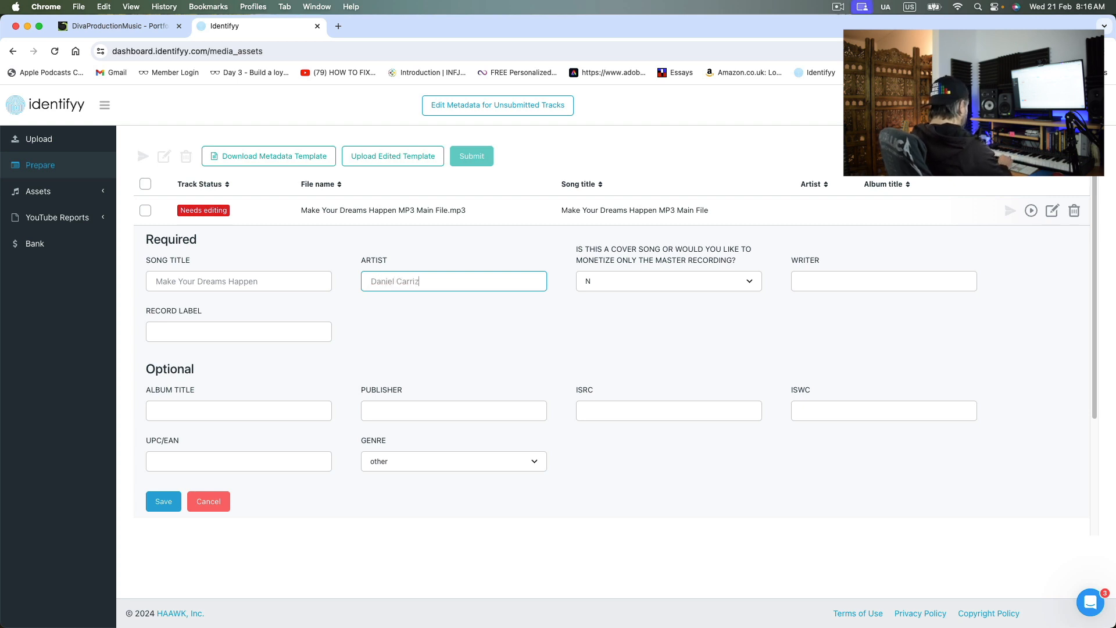
pyautogui.write('alez')
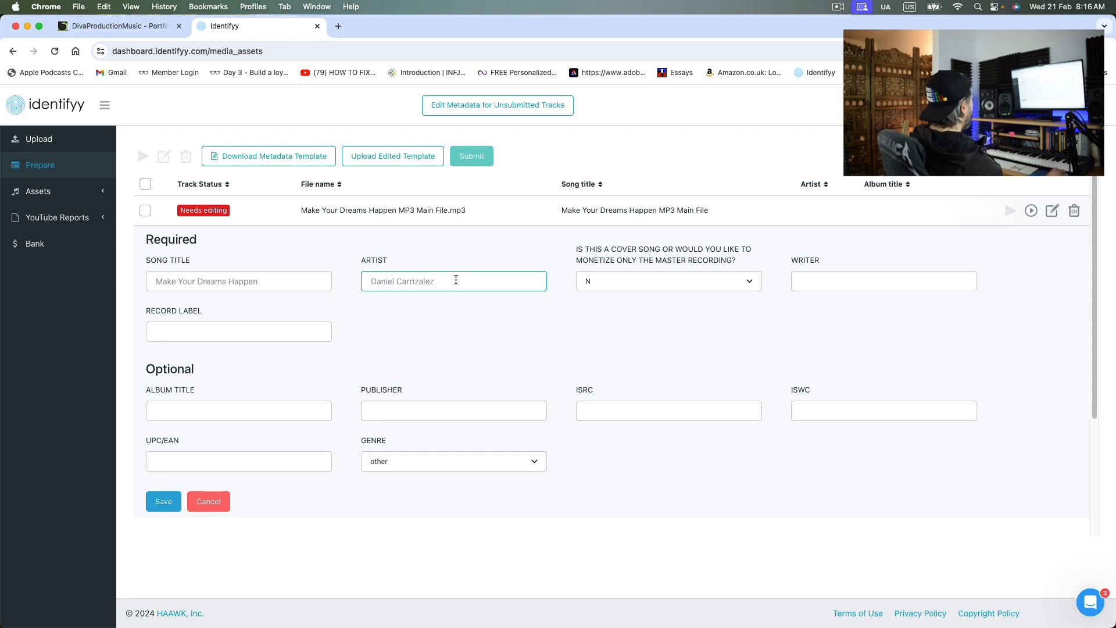
pyautogui.write('Daniel Carrizalez')
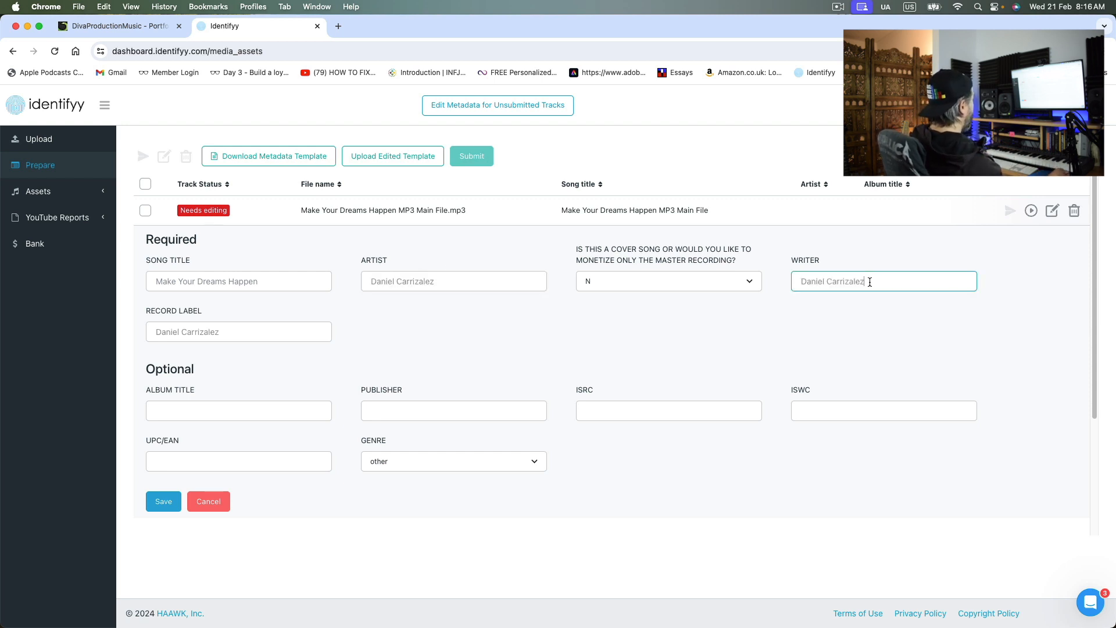
pyautogui.moveTo(886, 324)
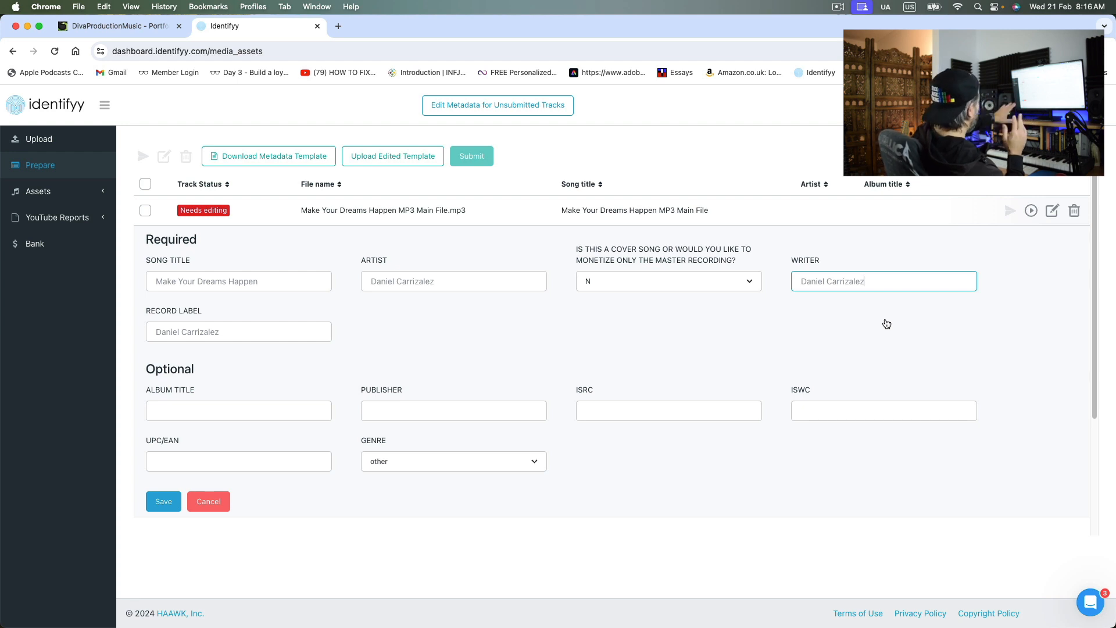
pyautogui.moveTo(879, 324)
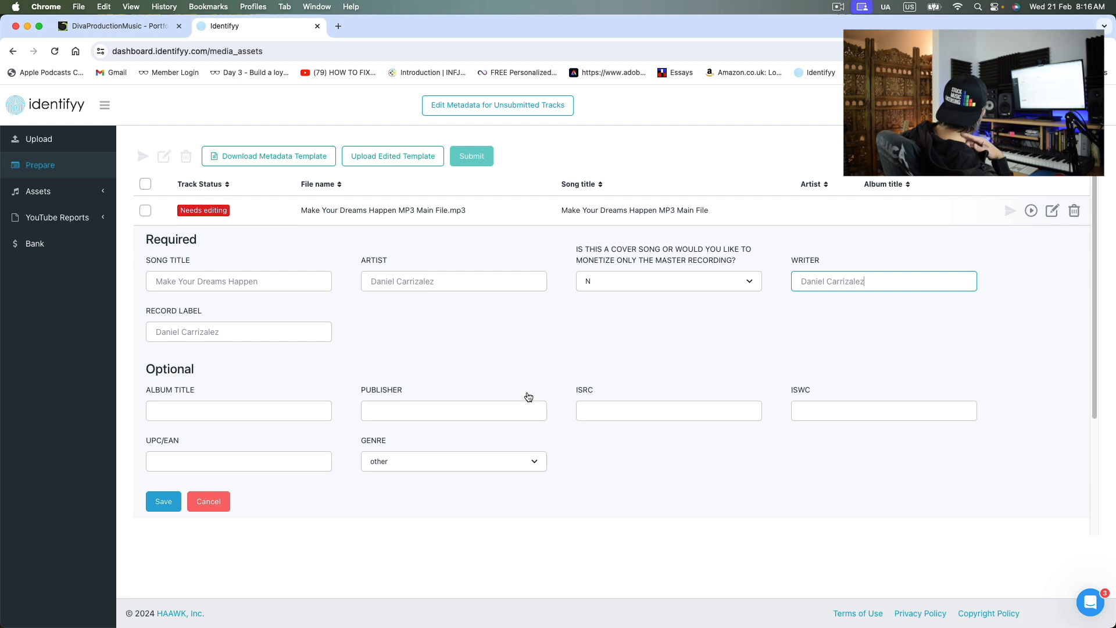
pyautogui.moveTo(588, 393)
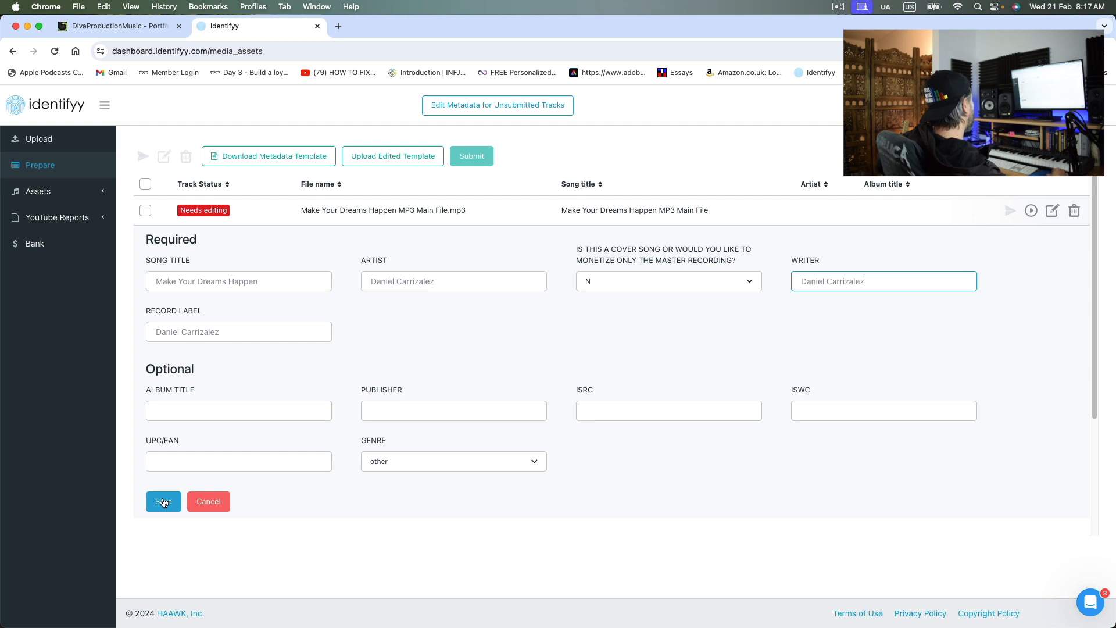
# Save the track's metadata form
pyautogui.click(162, 501)
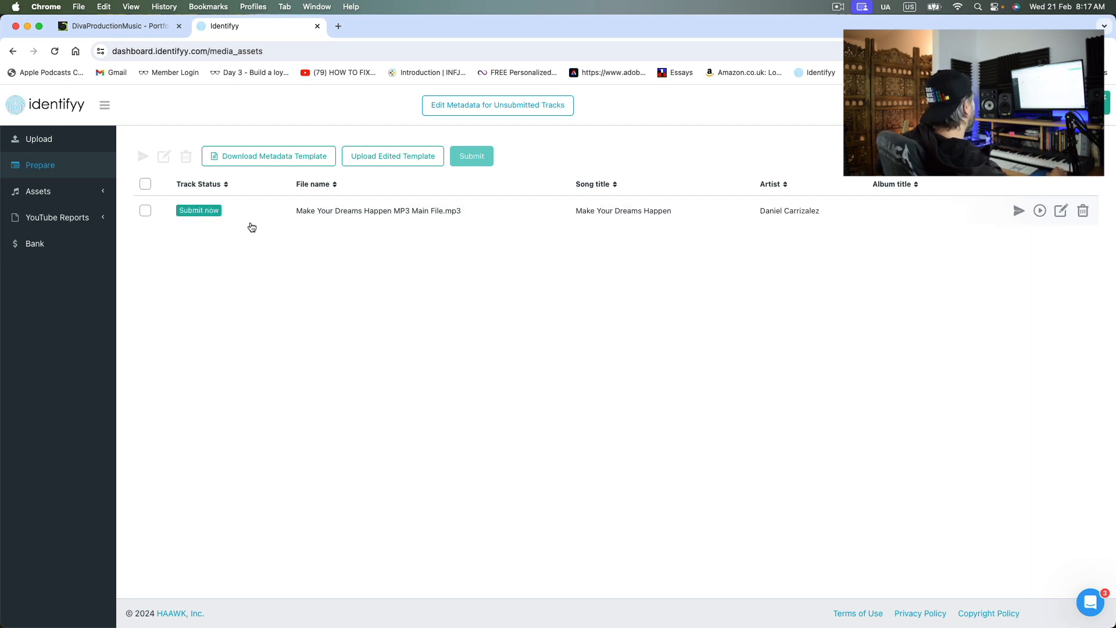
pyautogui.moveTo(1019, 210)
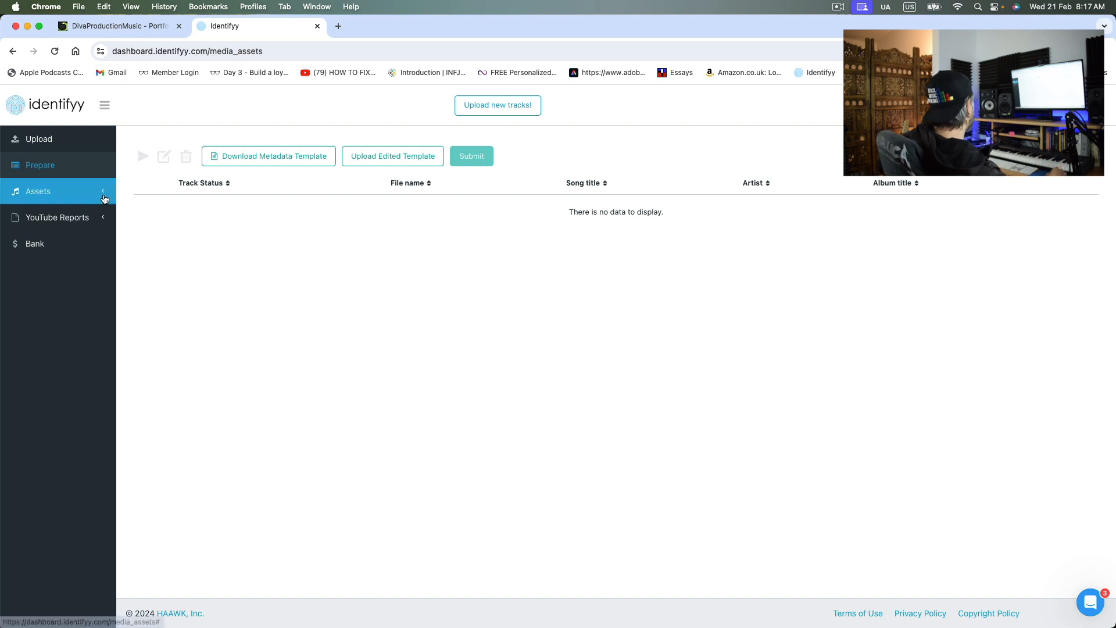
# Open Assets > Live and scroll the list showing the track under Admin Review
pyautogui.click(38, 191)
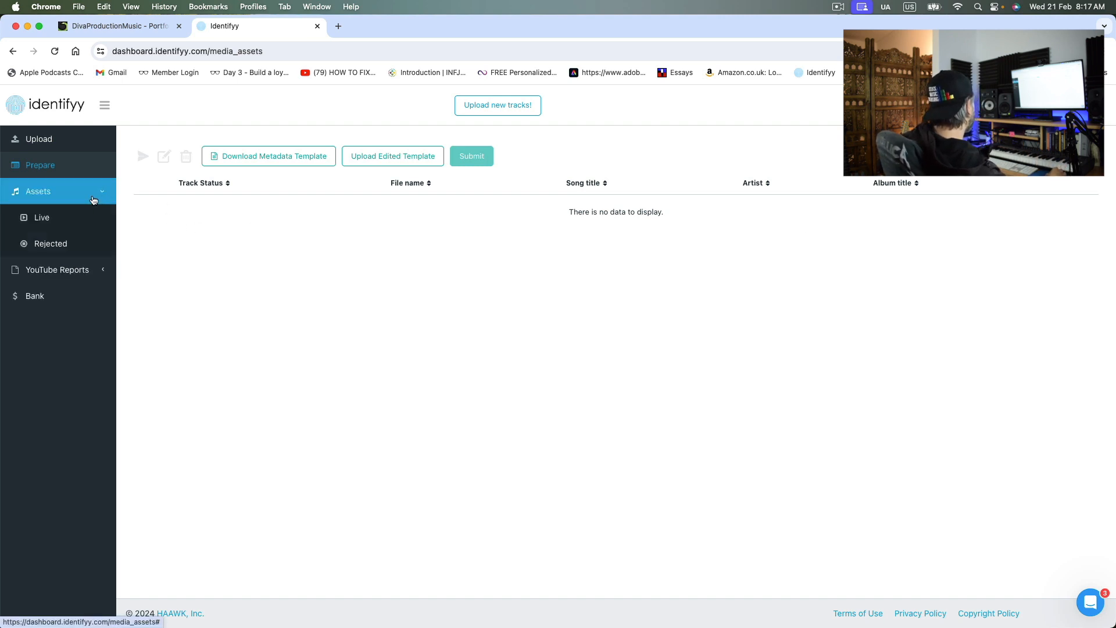
pyautogui.click(41, 217)
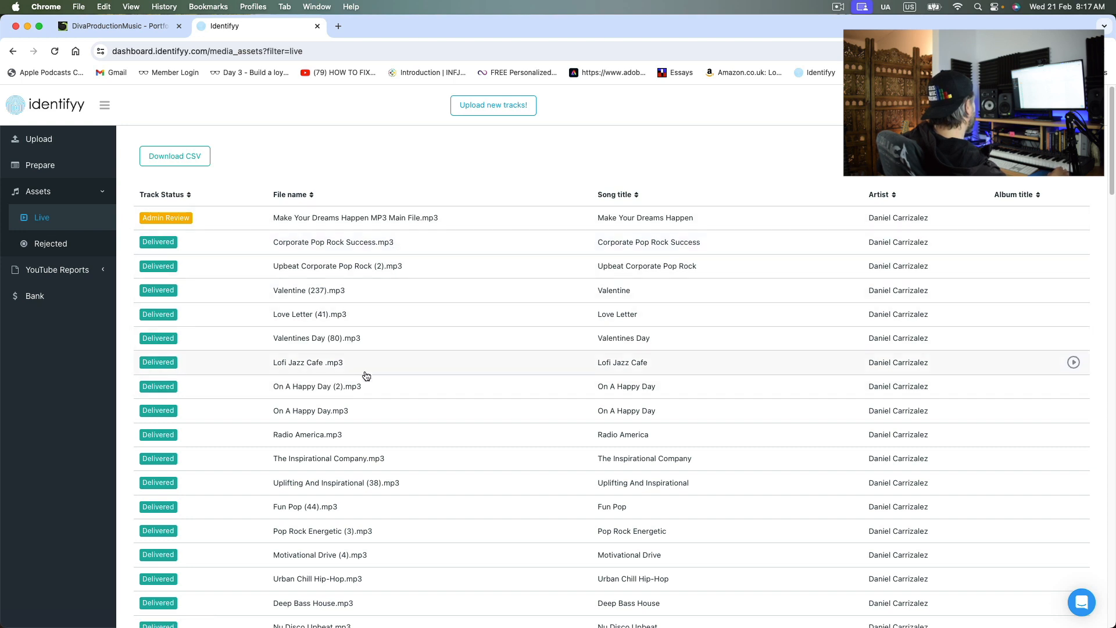
pyautogui.scroll(-3)
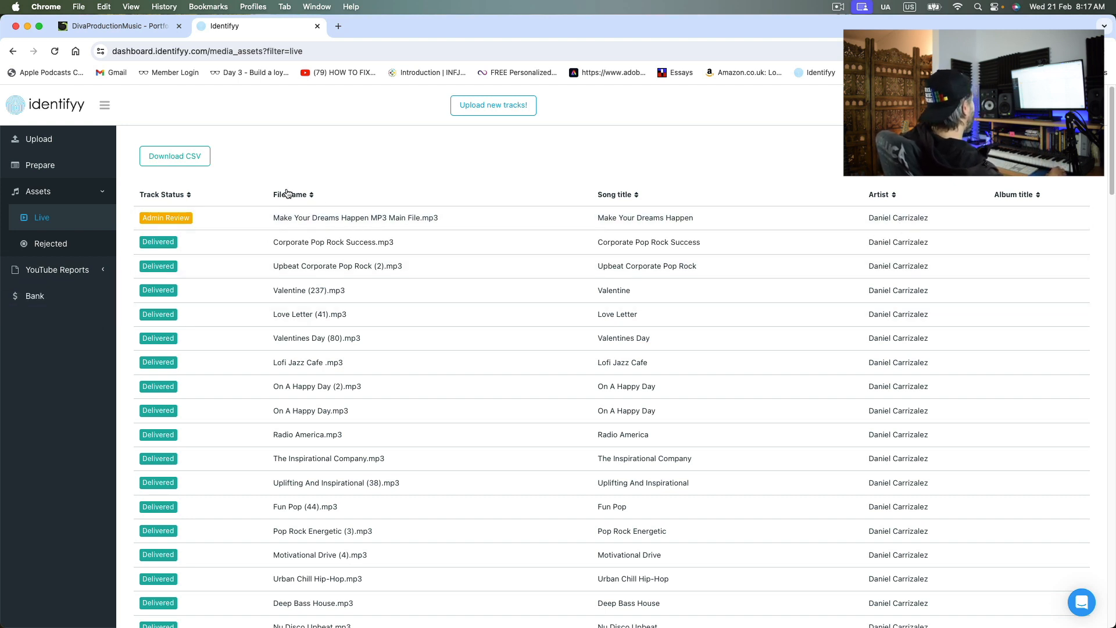
pyautogui.click(50, 243)
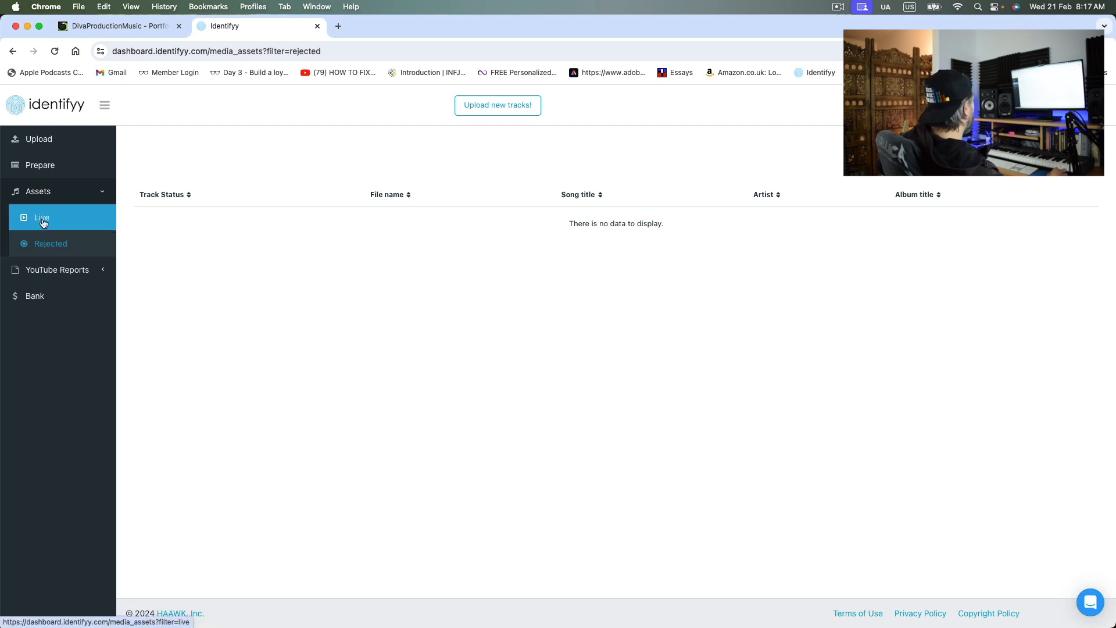
pyautogui.click(41, 218)
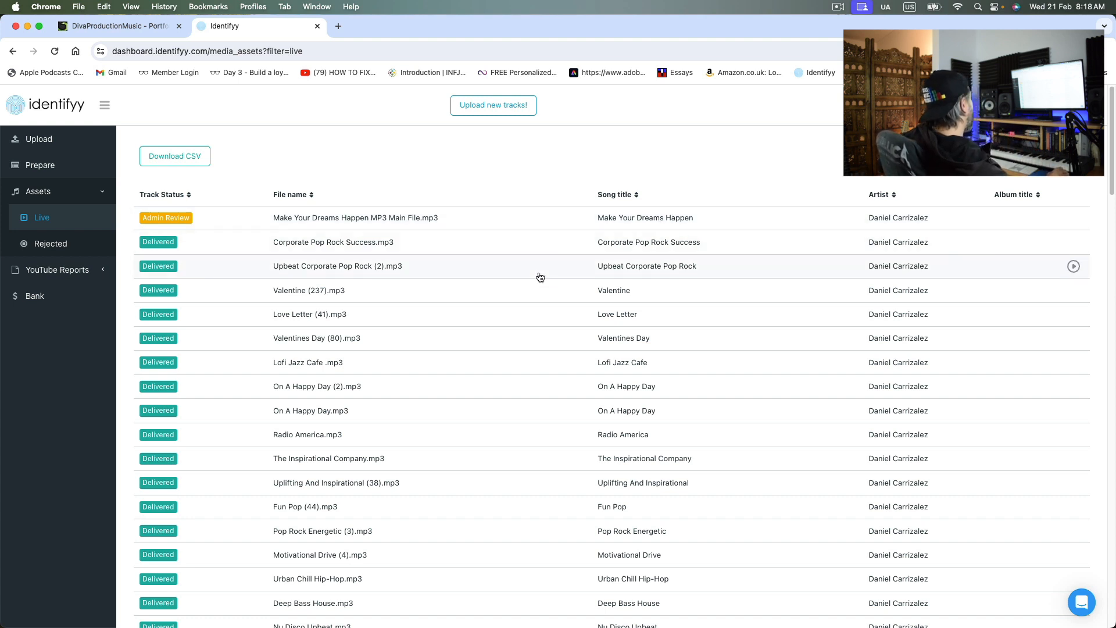
# Go to Upload, then open YouTube Reports > Payment Summary for 2023
pyautogui.click(493, 105)
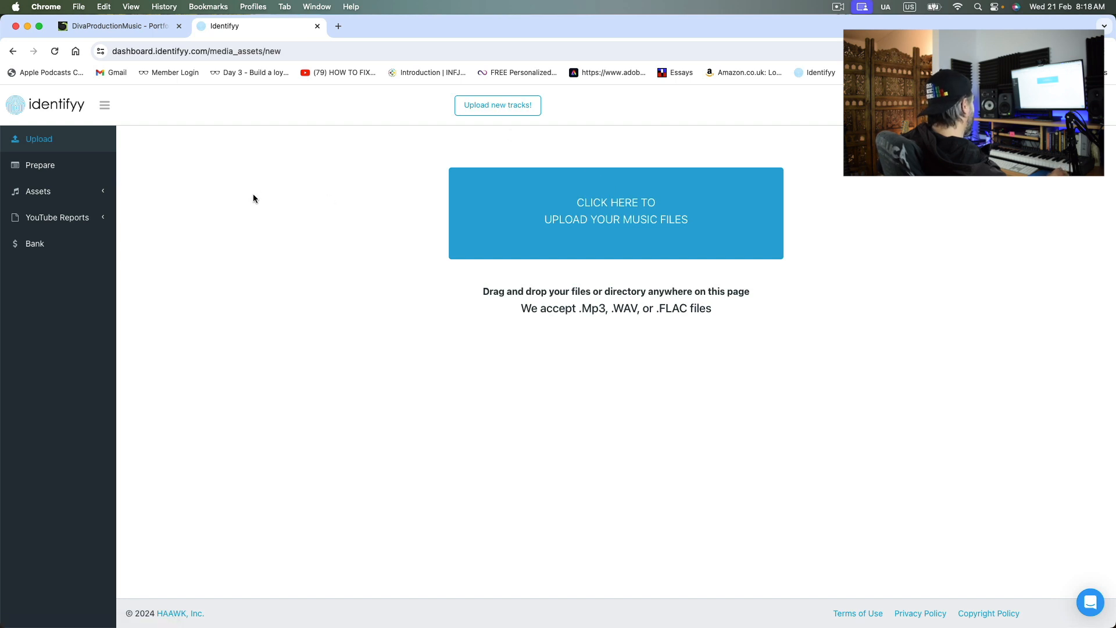
pyautogui.click(57, 217)
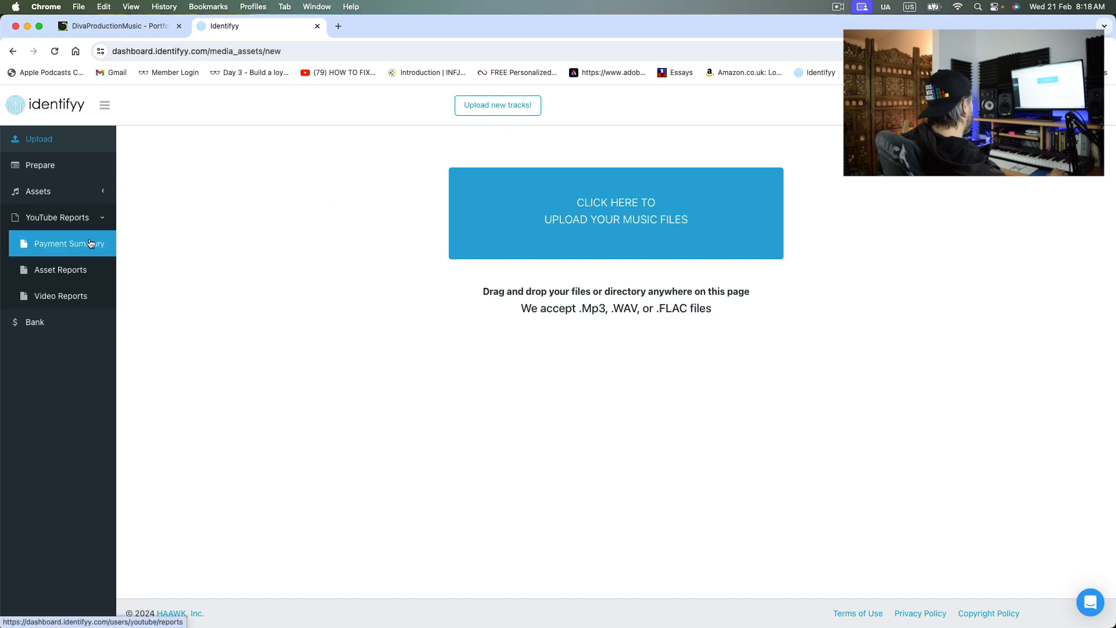
pyautogui.click(68, 244)
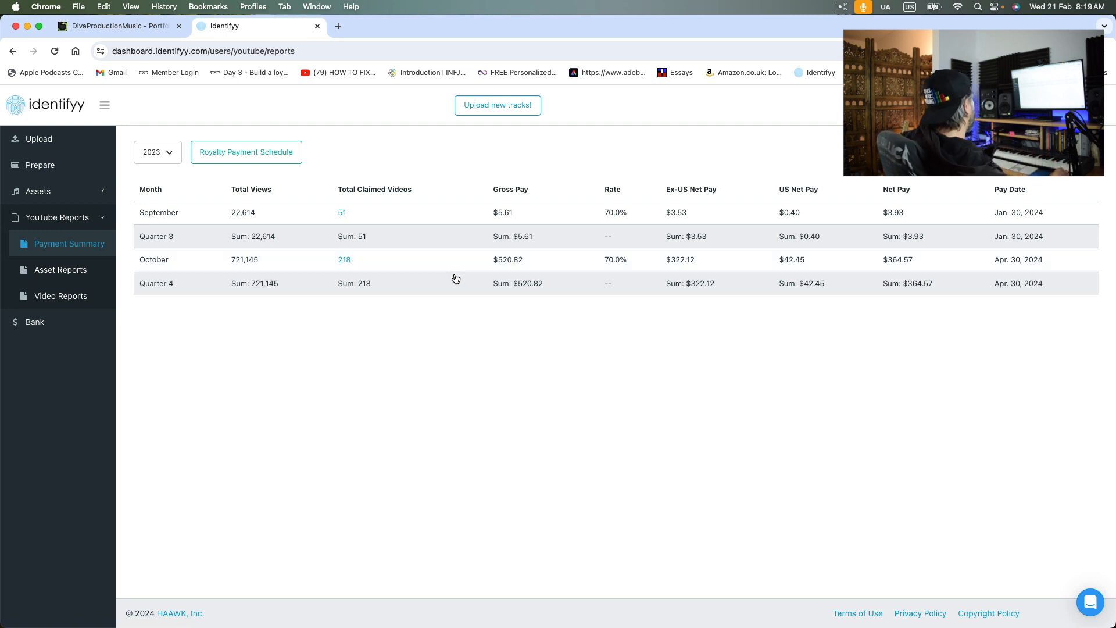
pyautogui.moveTo(377, 229)
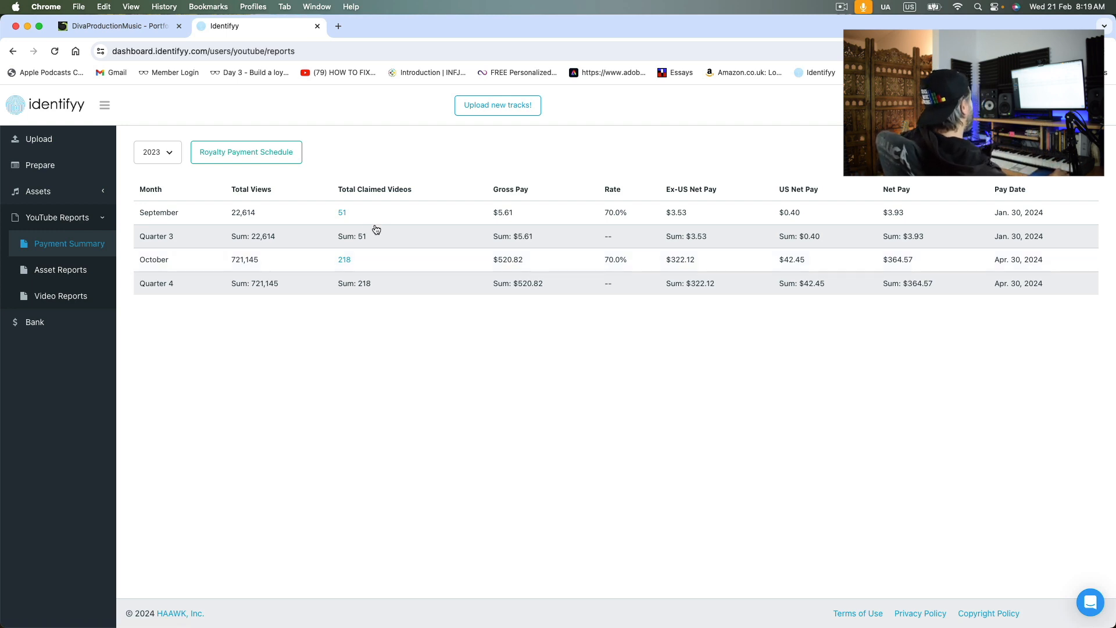
# Open September's claimed-video earnings report, view October, then return to September
pyautogui.click(342, 212)
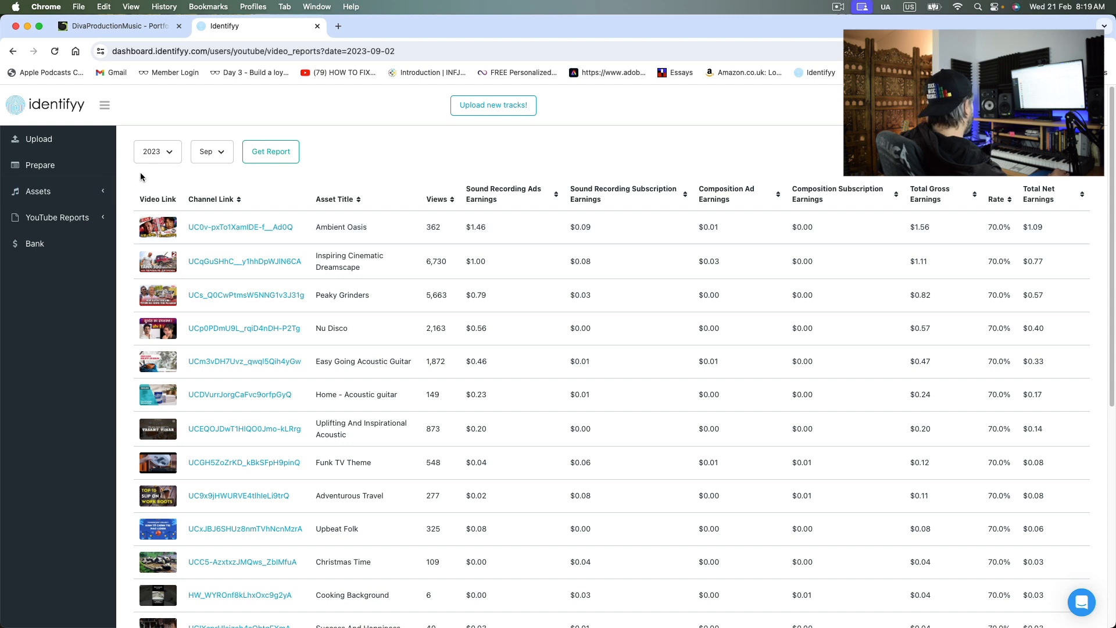
pyautogui.click(211, 151)
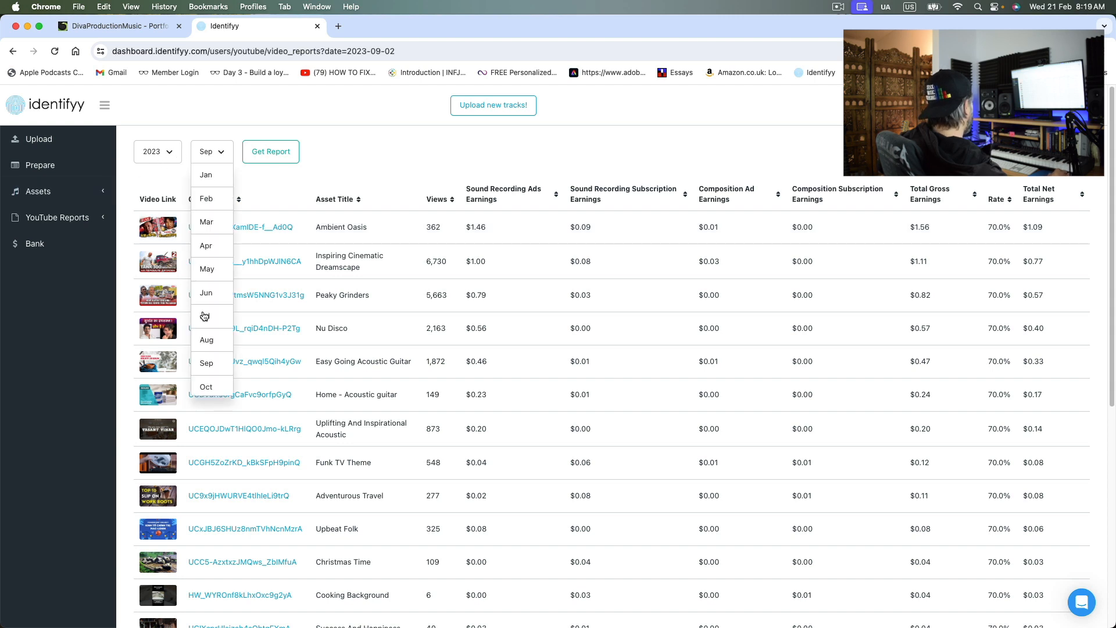
pyautogui.click(206, 387)
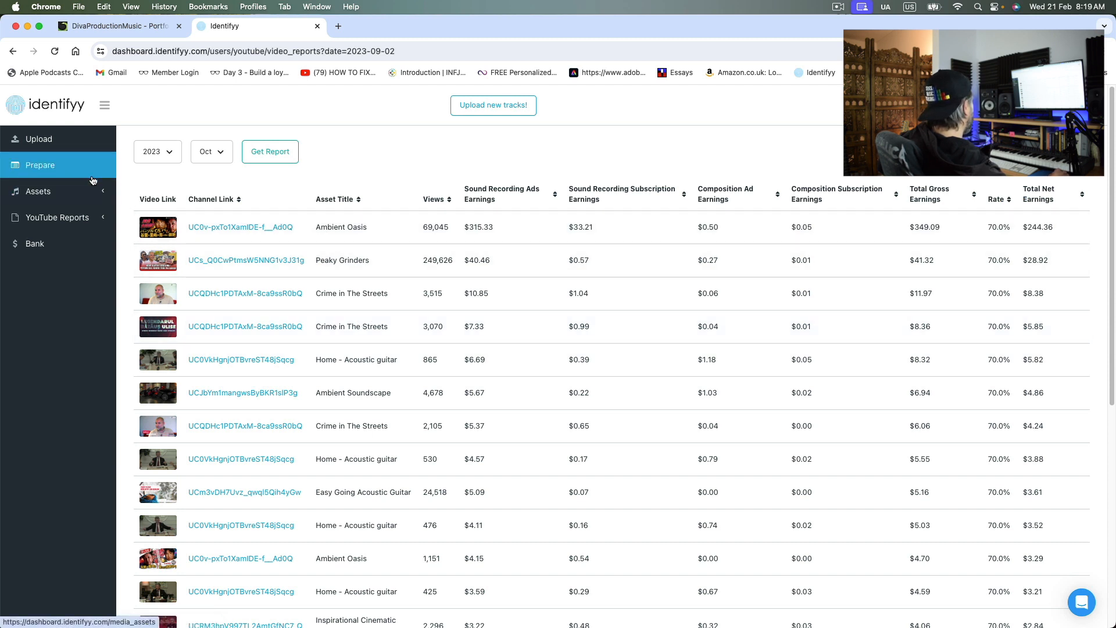
pyautogui.moveTo(222, 156)
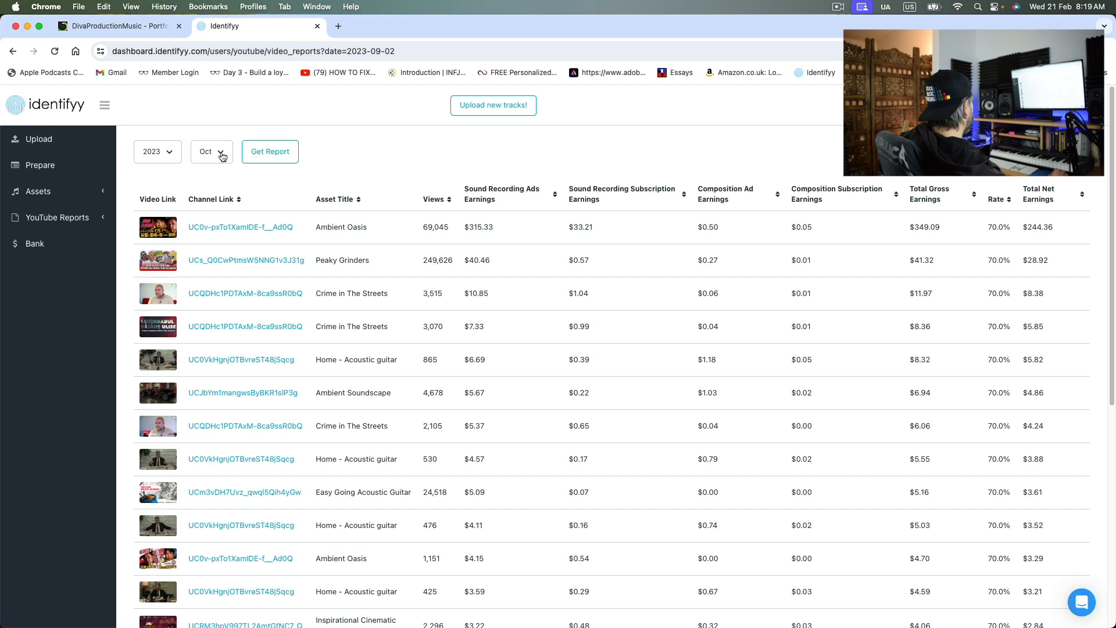
pyautogui.click(211, 151)
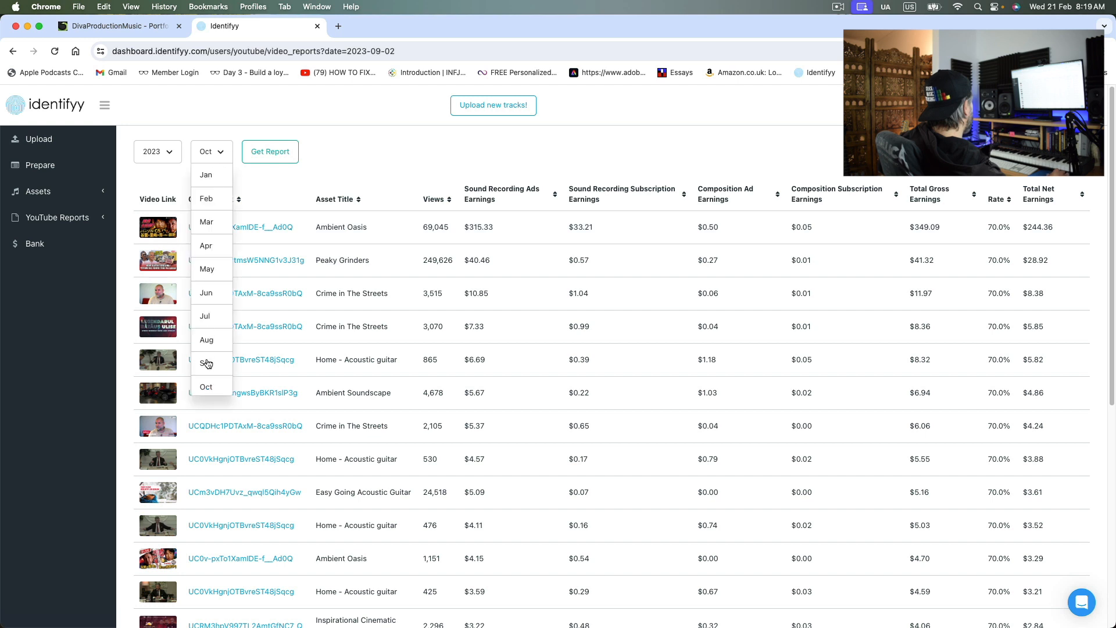
pyautogui.click(206, 364)
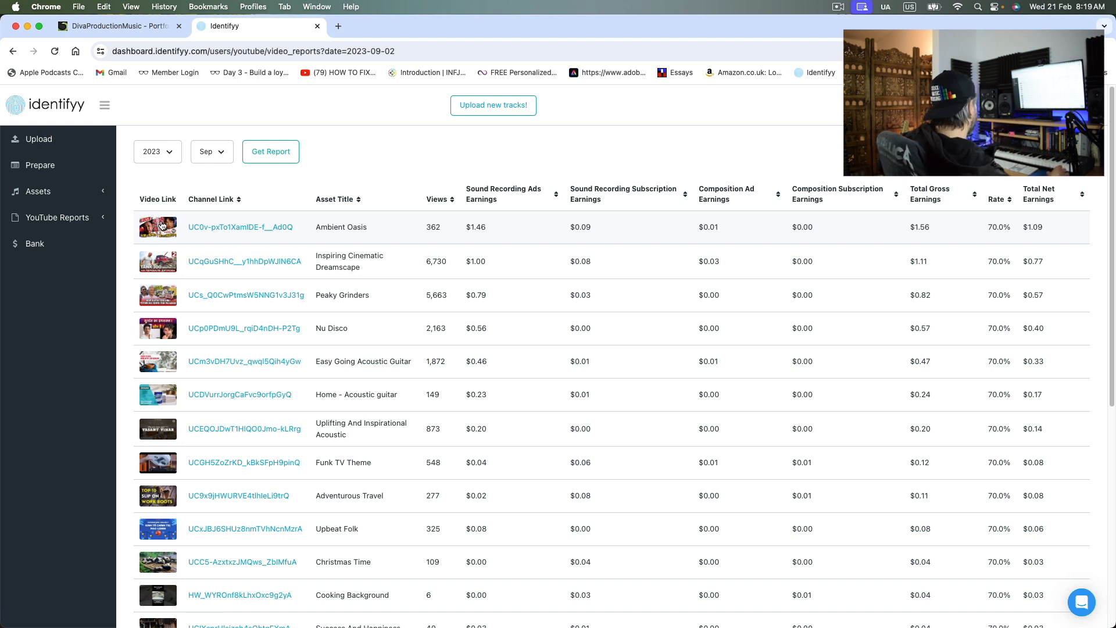
pyautogui.moveTo(246, 222)
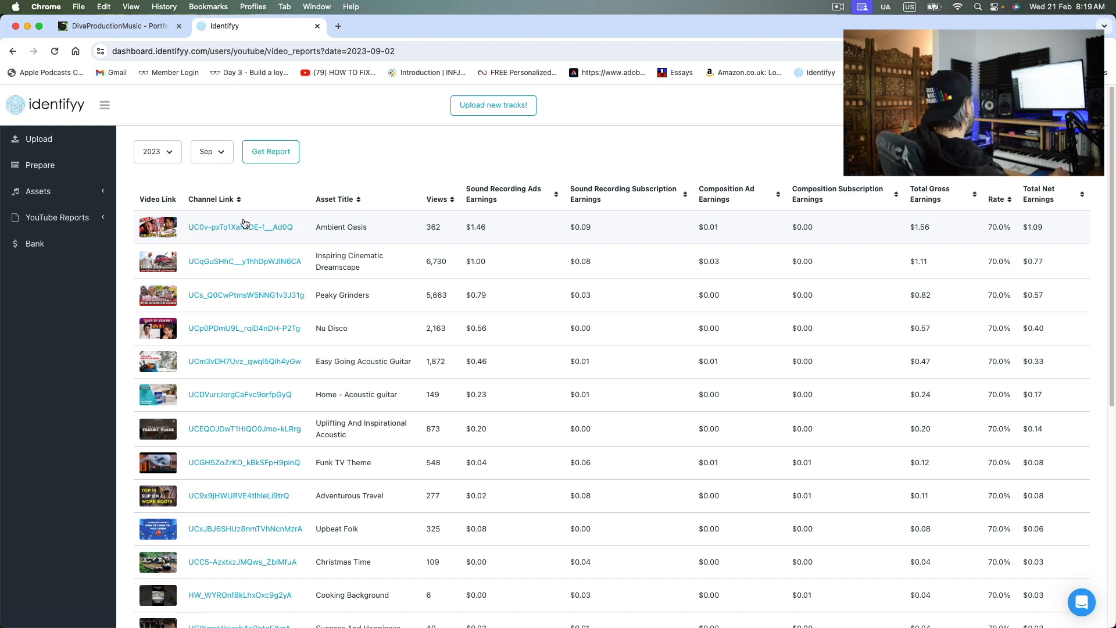
# Switch the report to October 2023, preview a claimed video, and scroll the table
pyautogui.click(212, 151)
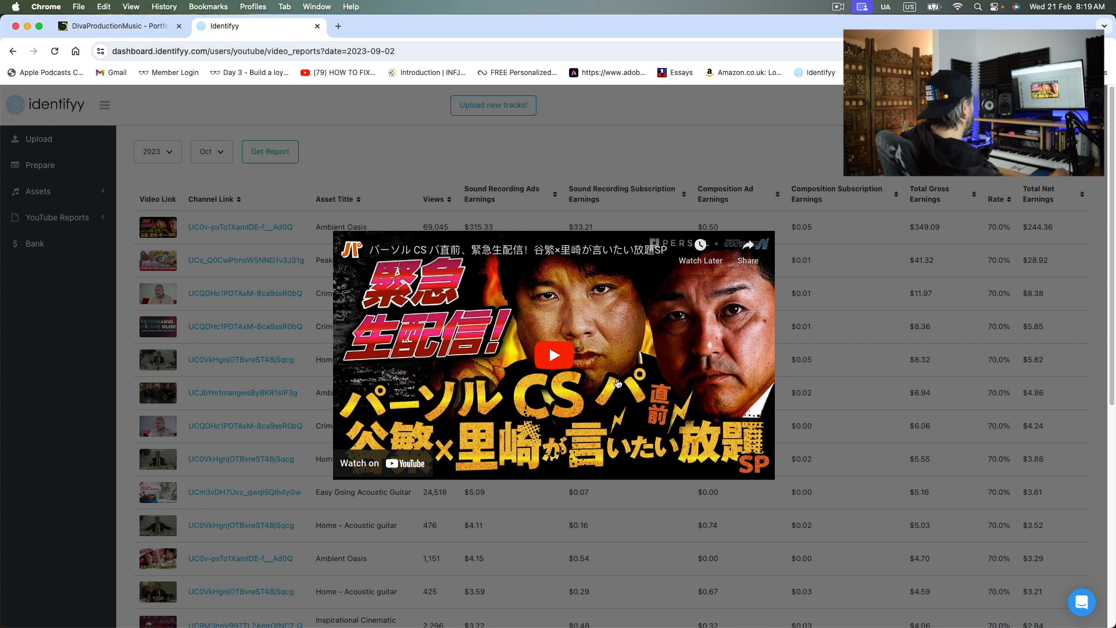
pyautogui.moveTo(647, 376)
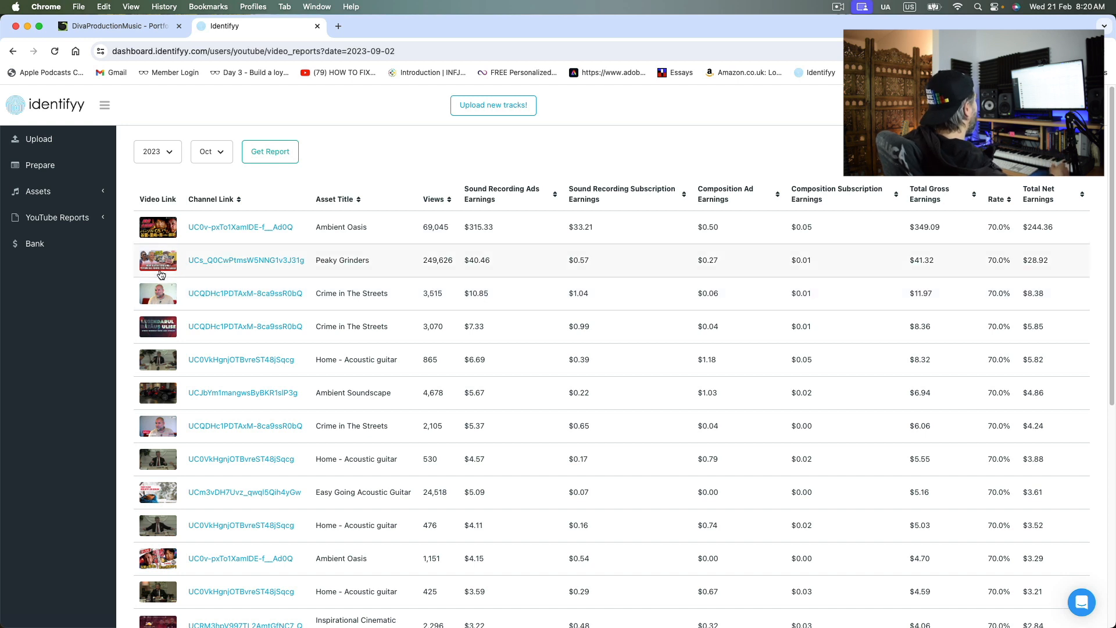
pyautogui.click(158, 260)
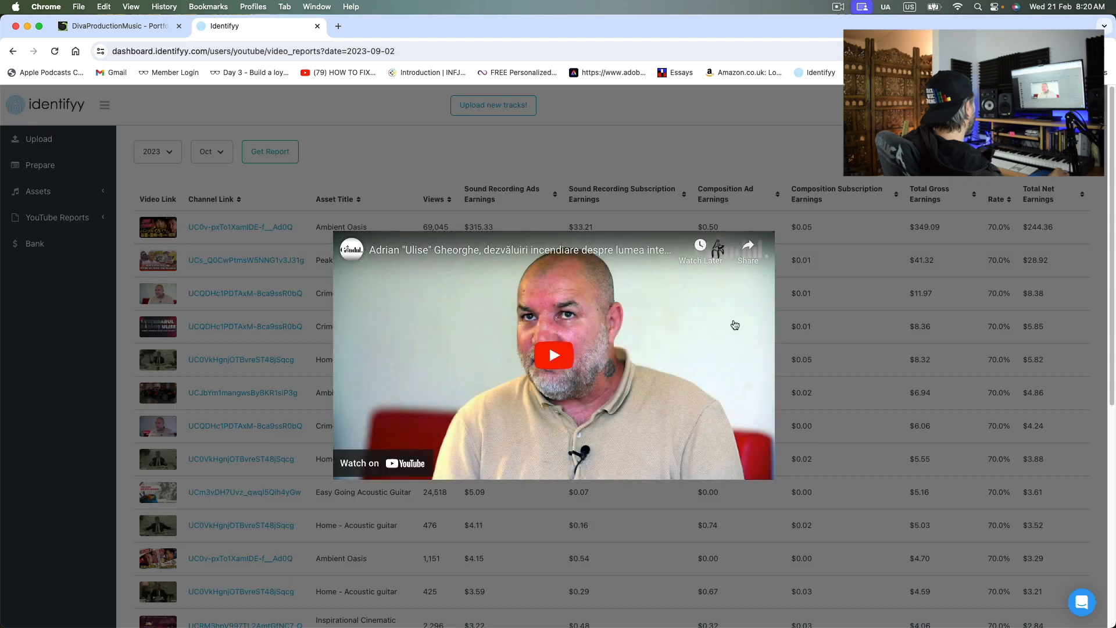
pyautogui.moveTo(420, 165)
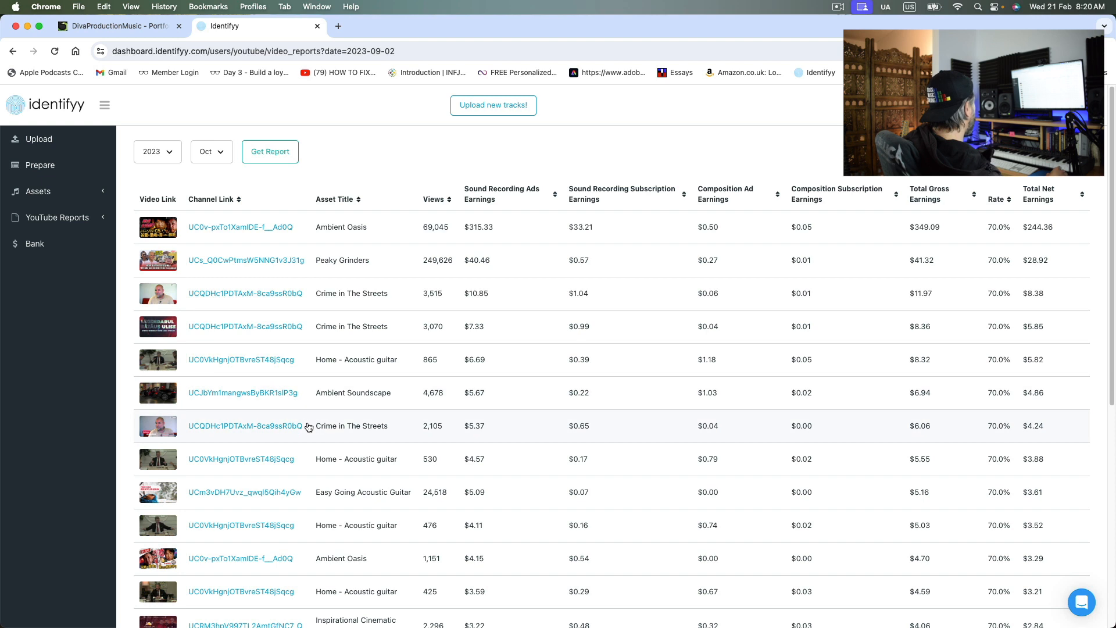
pyautogui.scroll(-3)
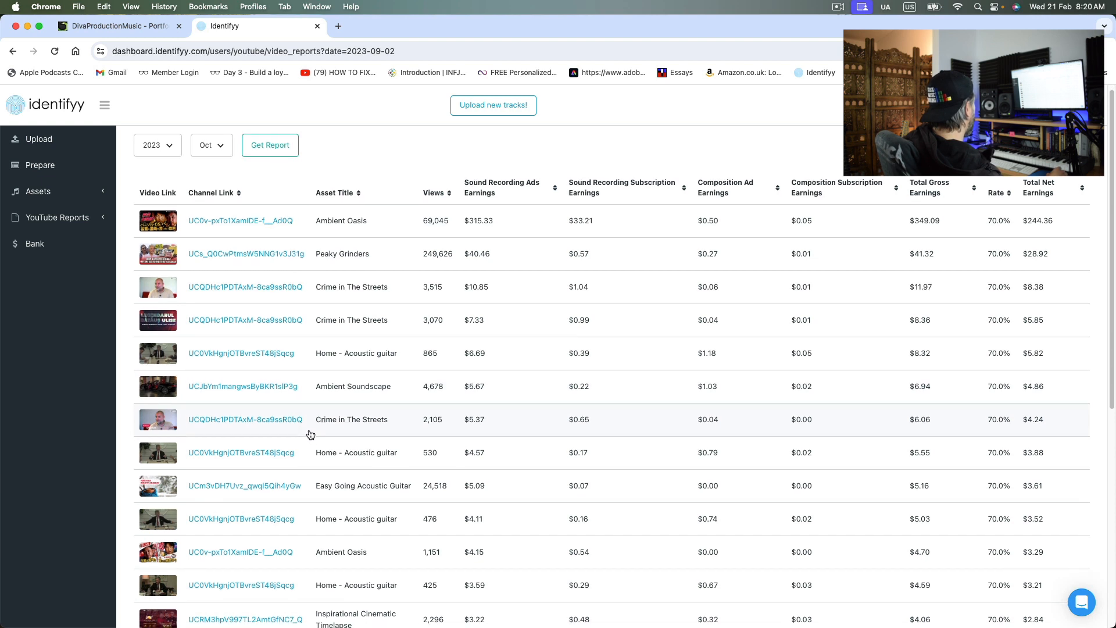
pyautogui.scroll(-3)
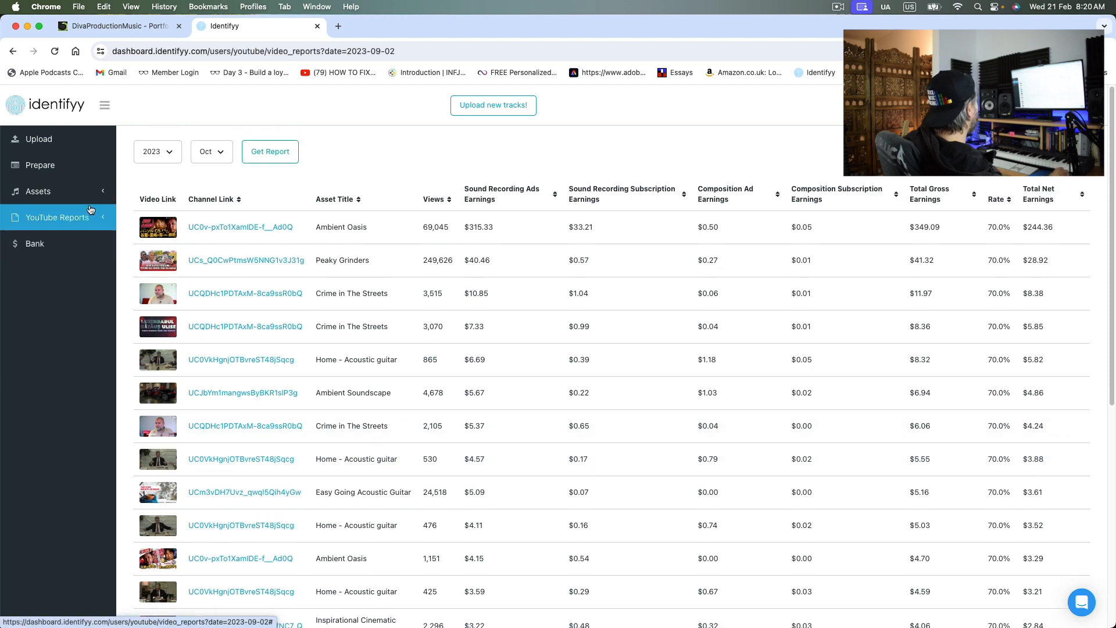
# Reopen the Live assets list, page through it, and return to page 1 with the Admin Review track
pyautogui.click(38, 191)
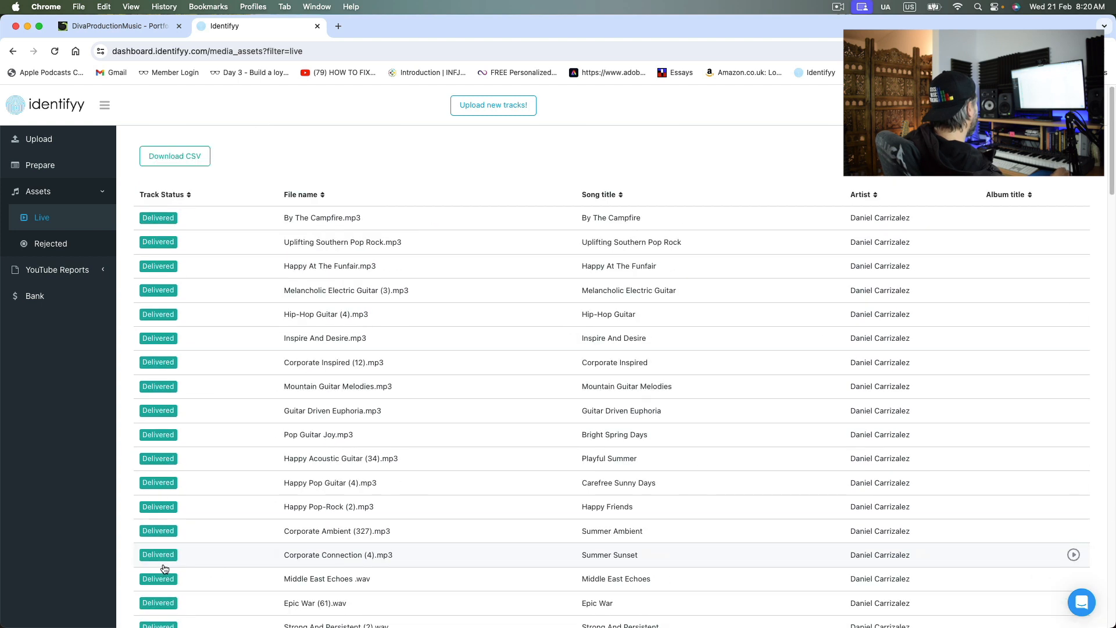
pyautogui.scroll(-3)
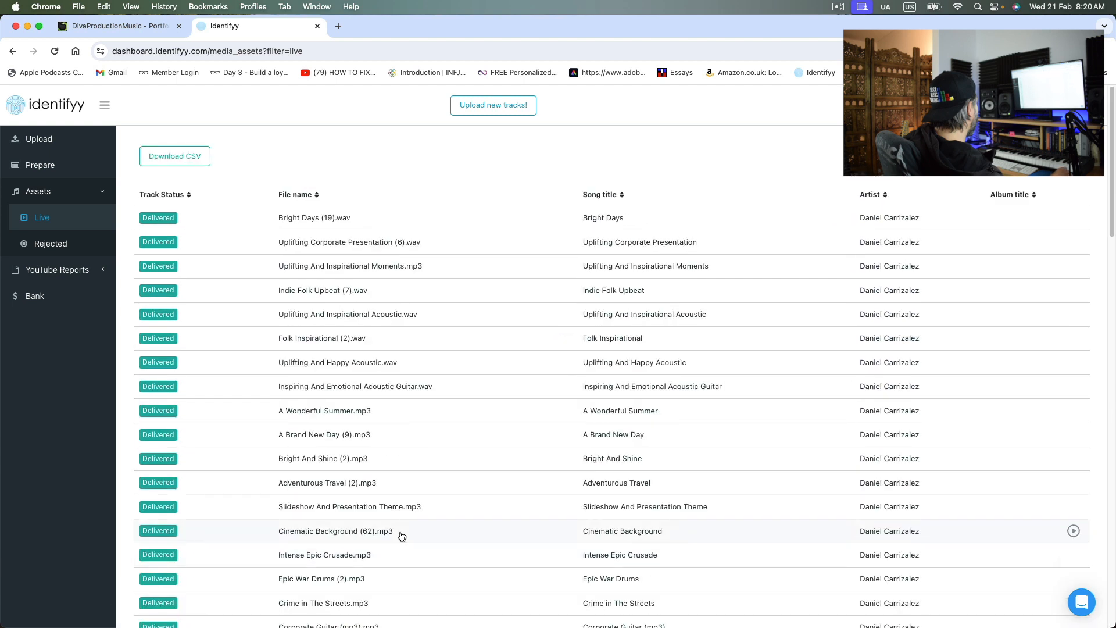
pyautogui.click(200, 564)
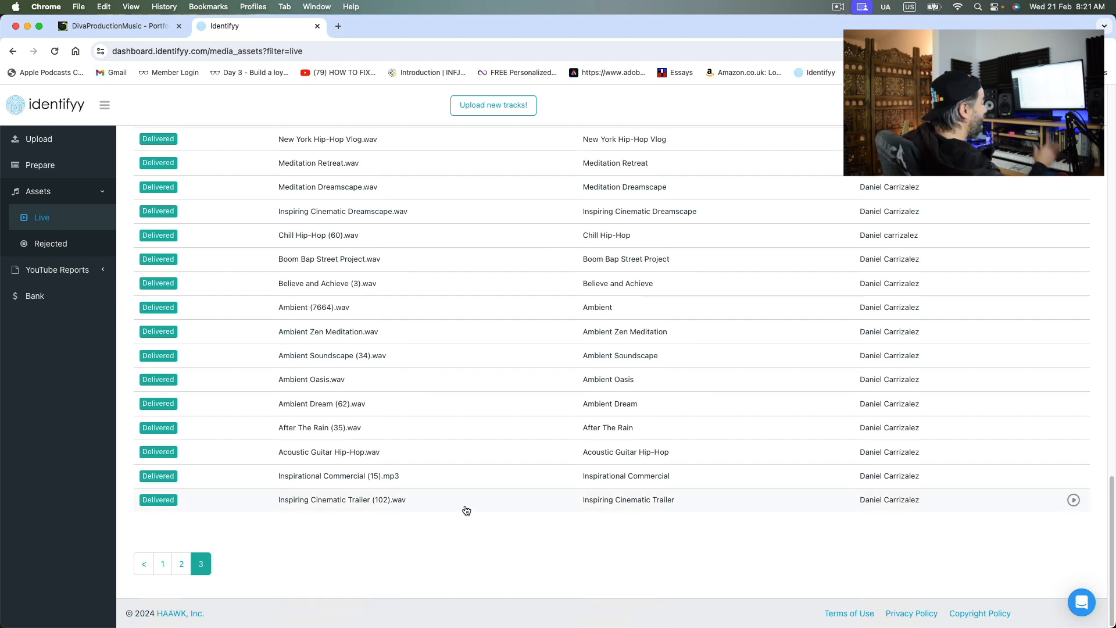
pyautogui.scroll(-3)
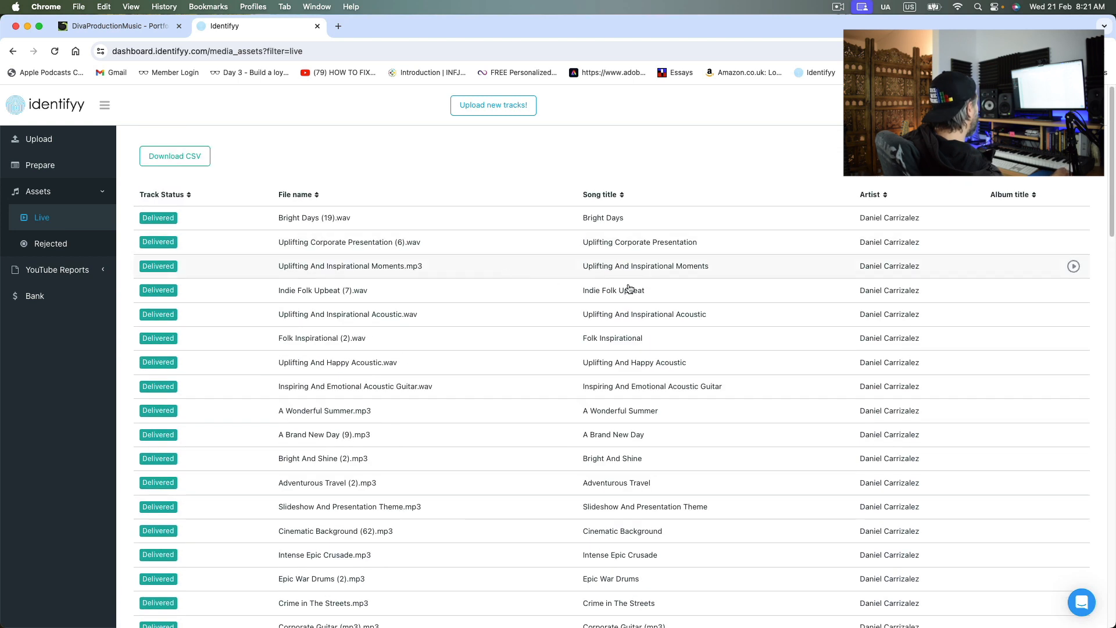
pyautogui.click(200, 563)
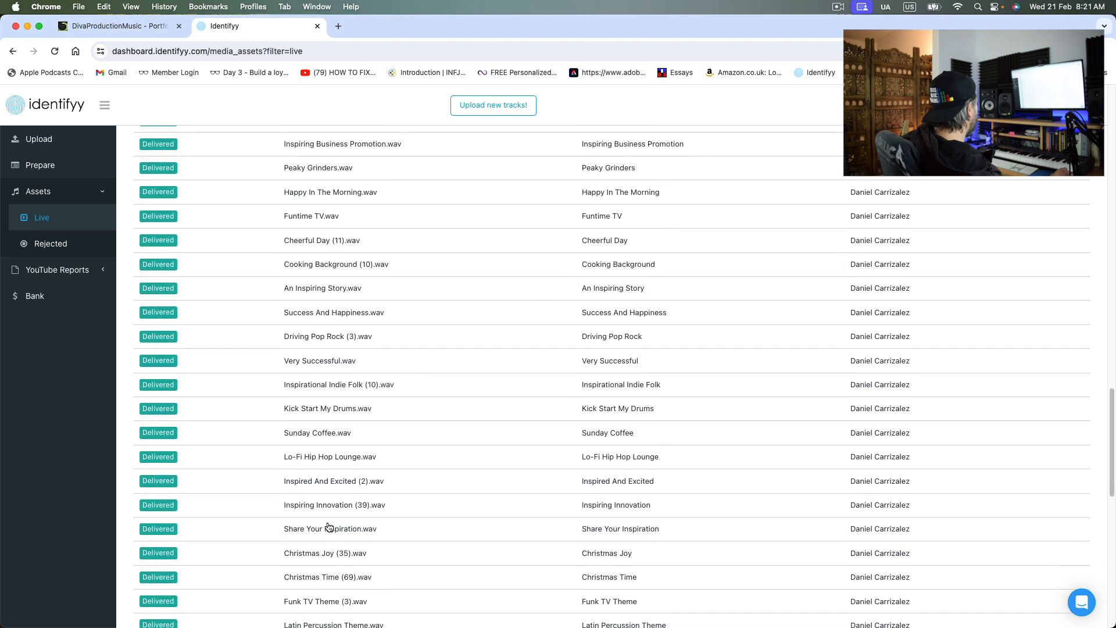
pyautogui.click(181, 564)
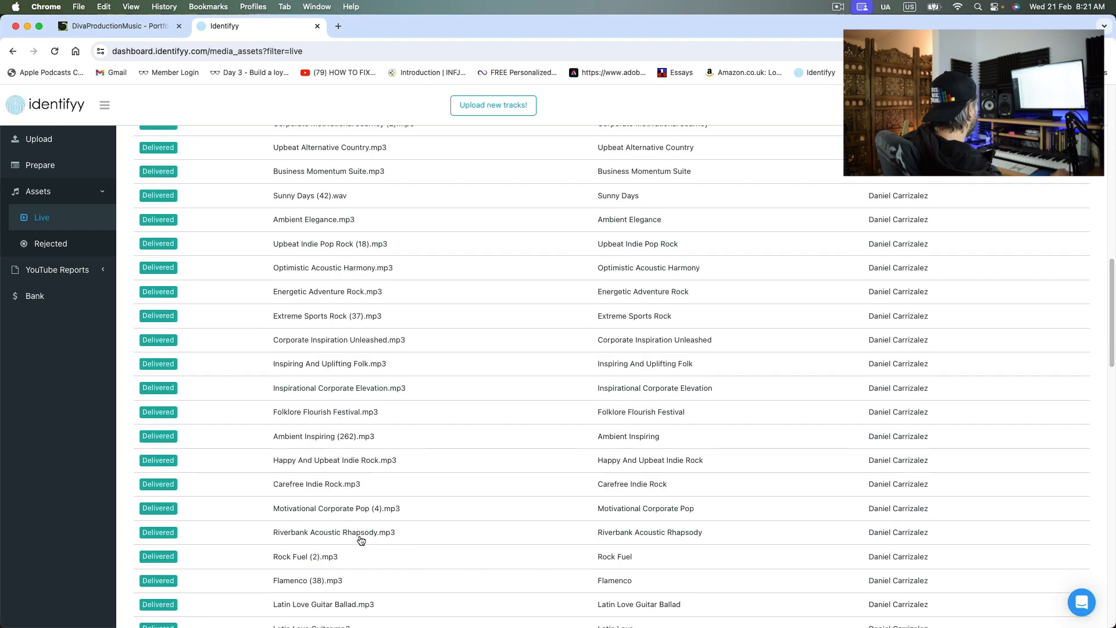
pyautogui.scroll(3)
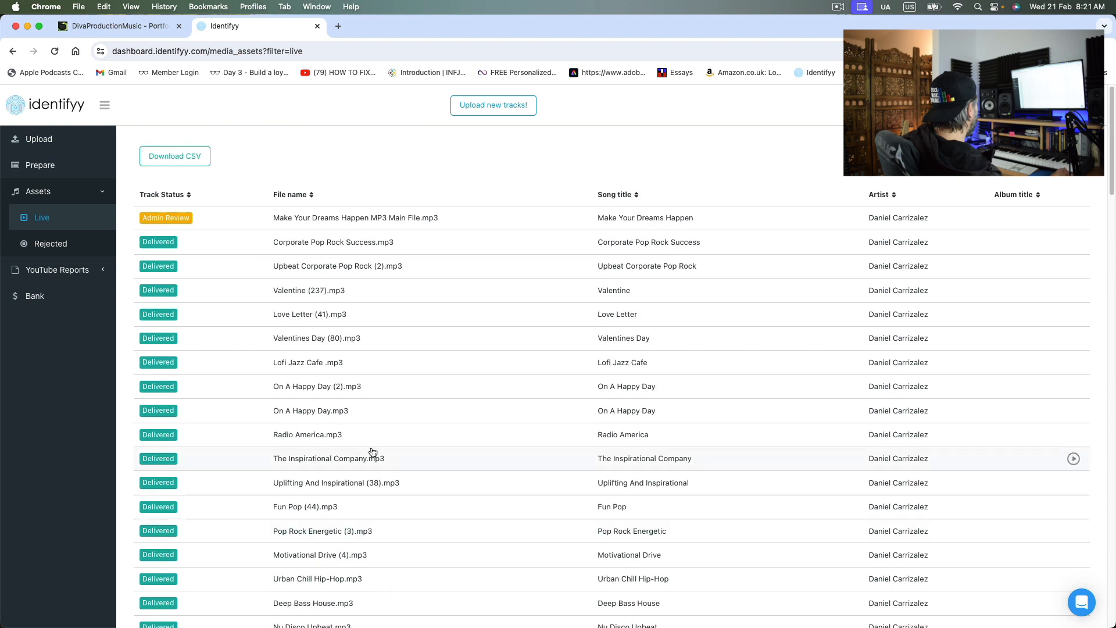